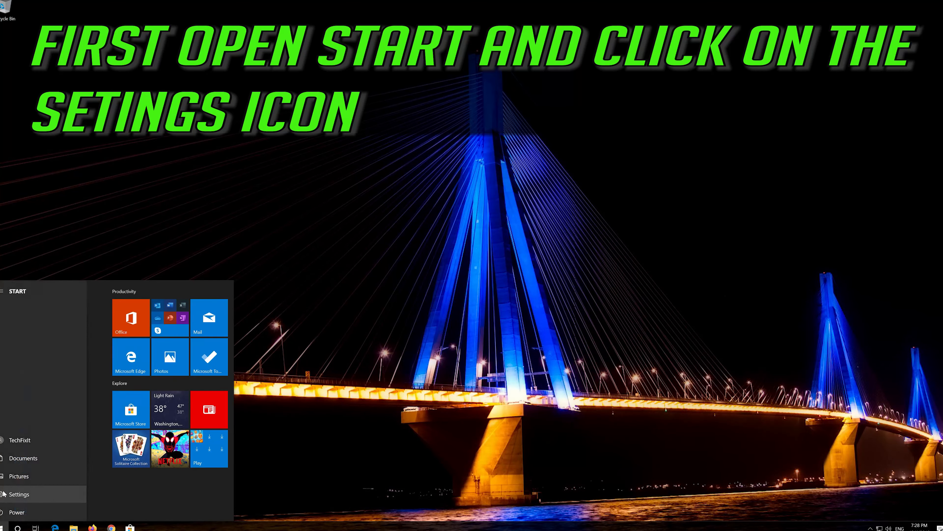
pyautogui.moveTo(53, 500)
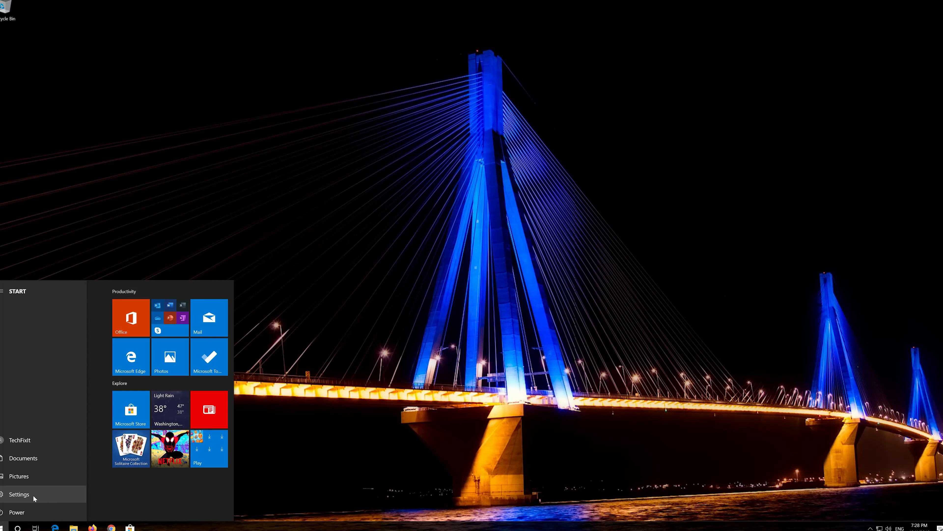
# Open Windows Settings from the Start menu
pyautogui.click(18, 494)
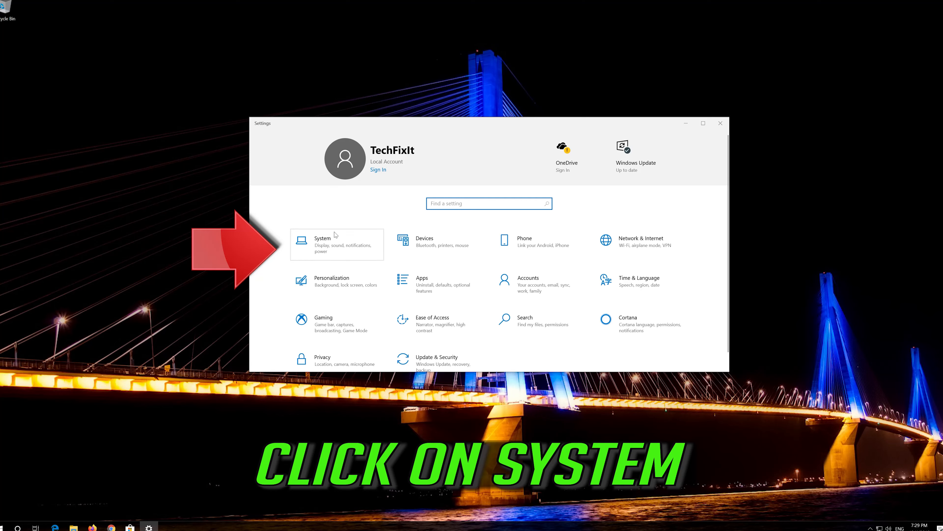
pyautogui.moveTo(350, 247)
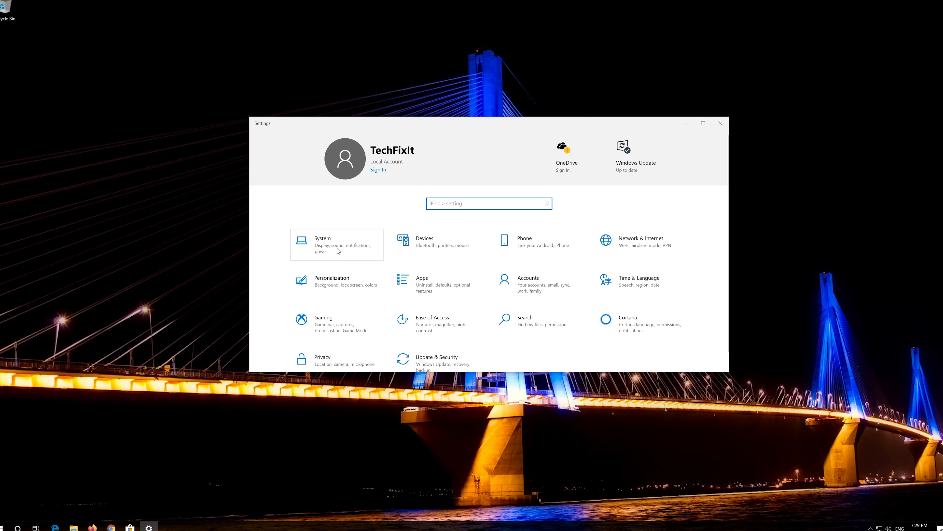
# Go to System > Sound to show output and input devices
pyautogui.click(337, 245)
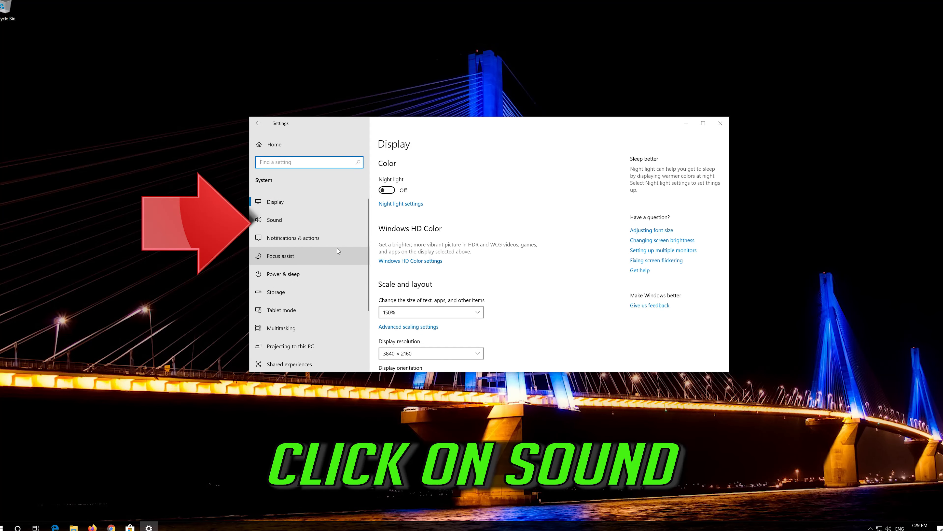
pyautogui.moveTo(301, 220)
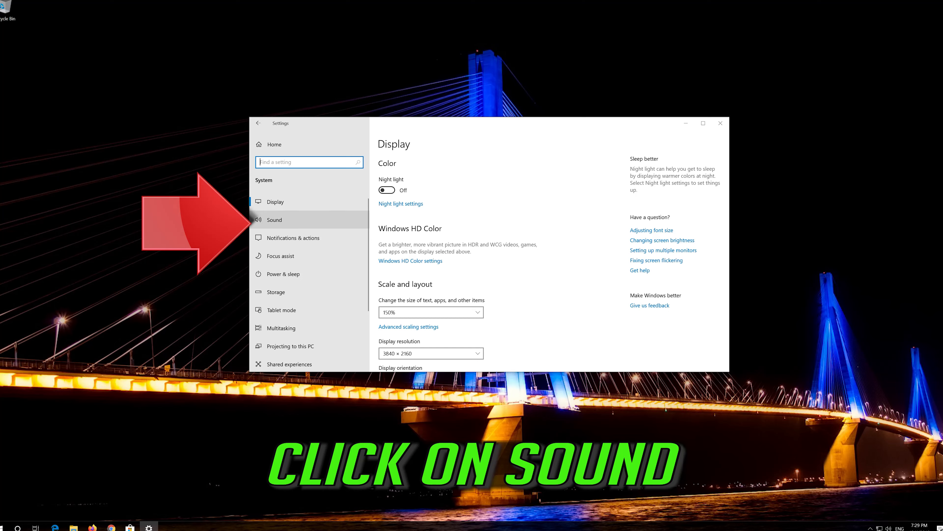
pyautogui.click(275, 220)
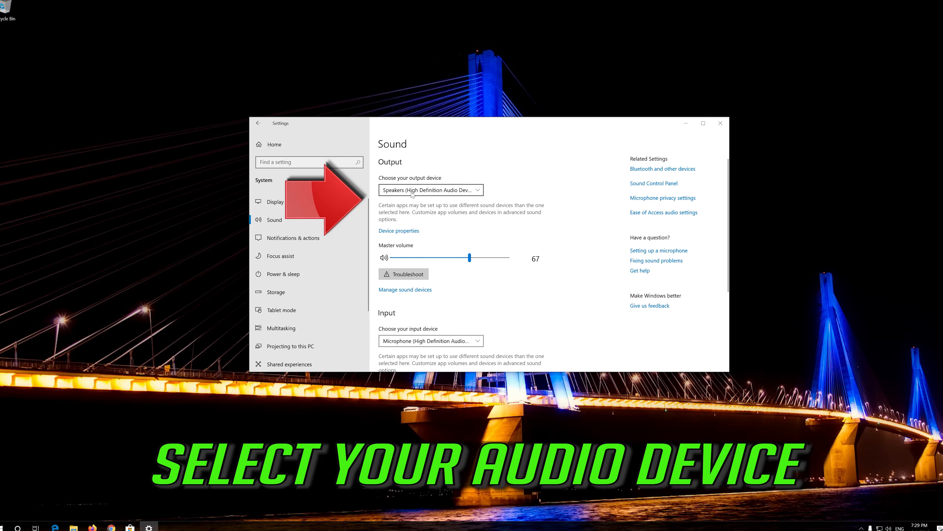
# Keep Speakers as the output device and start sound troubleshooting
pyautogui.click(430, 190)
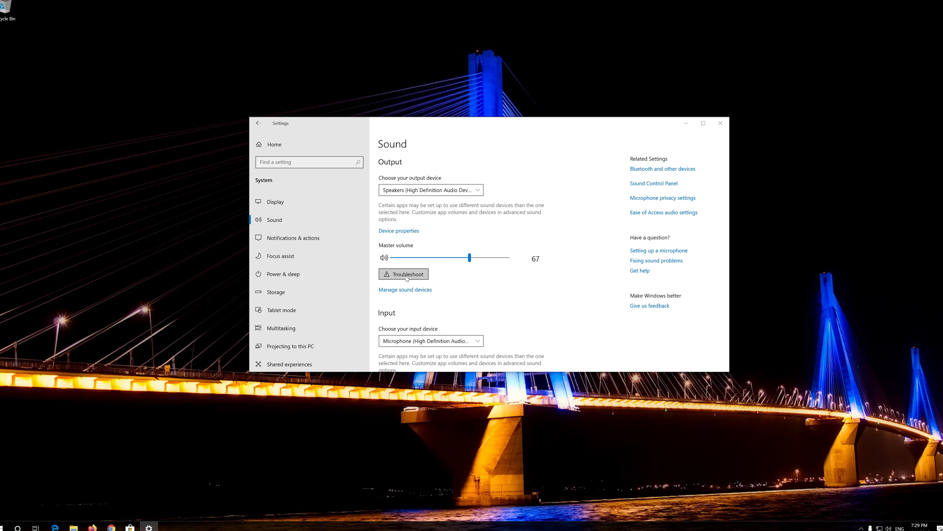
pyautogui.click(403, 274)
pyautogui.write('contorl panel')
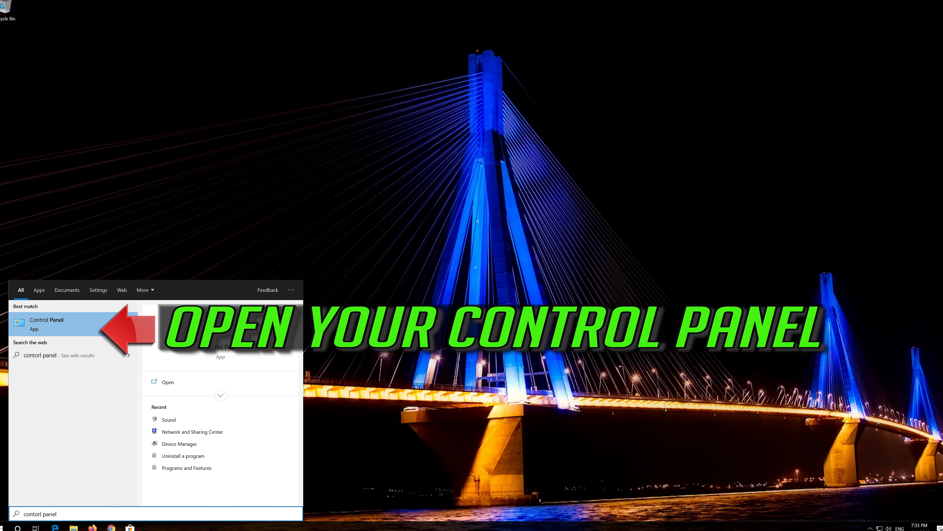
pyautogui.moveTo(92, 332)
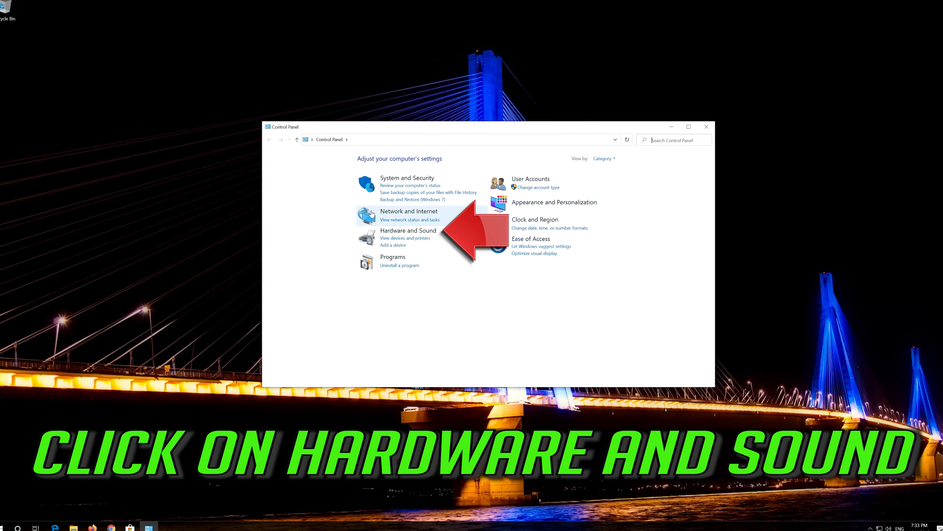
pyautogui.moveTo(409, 231)
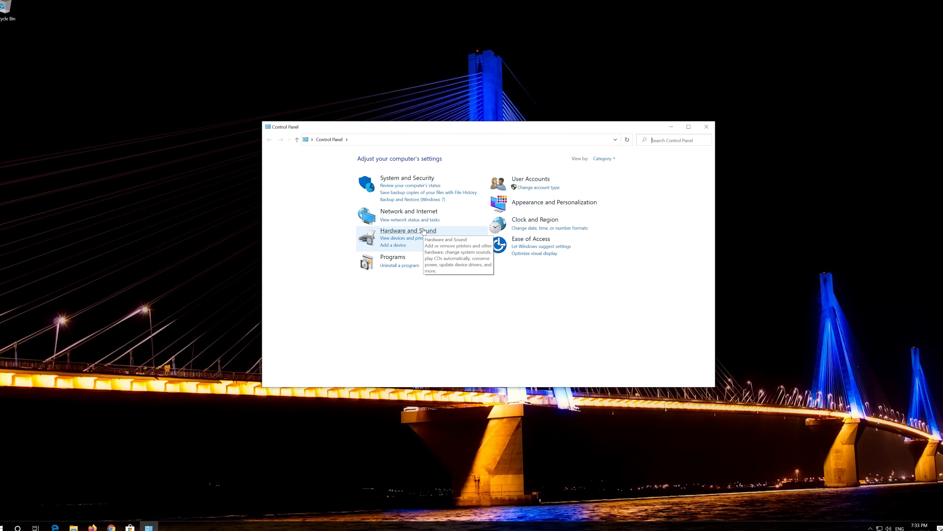
# Open the Sound dialog via Hardware and Sound, listing Speakers and Headphones
pyautogui.click(407, 231)
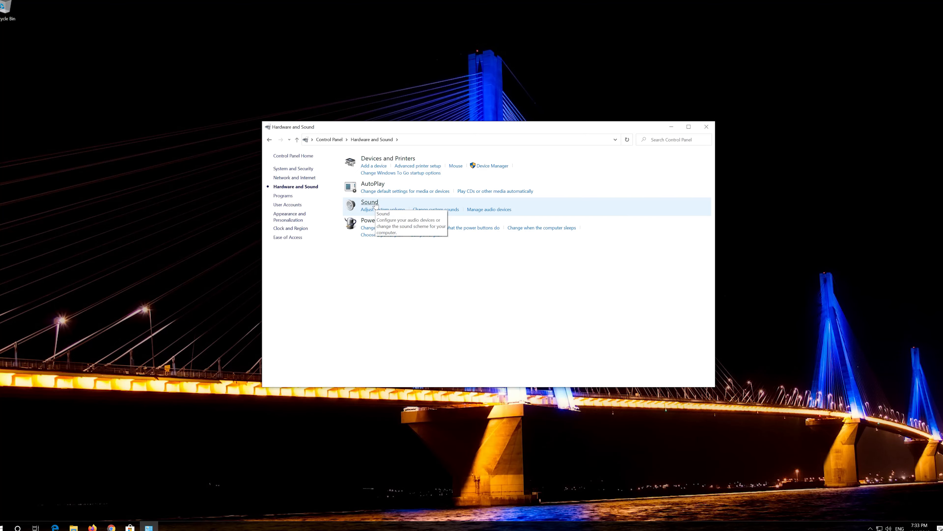
pyautogui.click(370, 201)
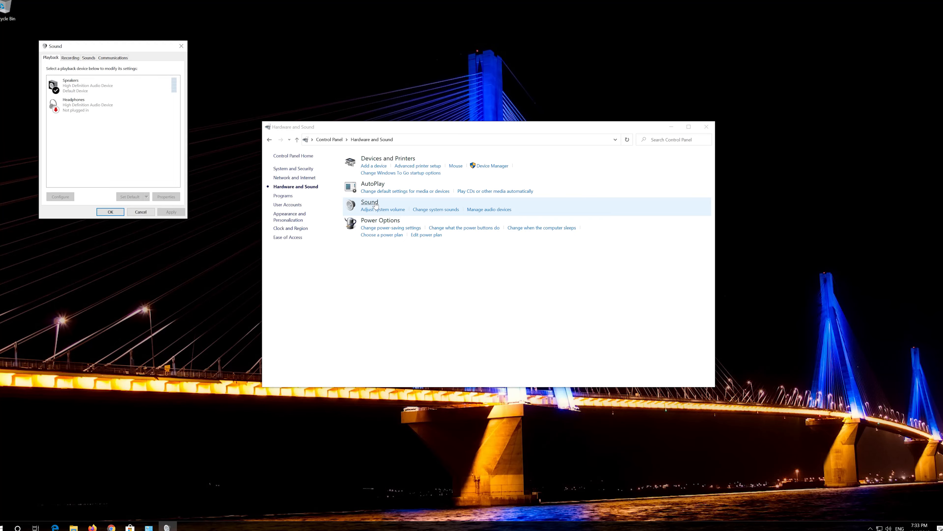
pyautogui.moveTo(127, 51)
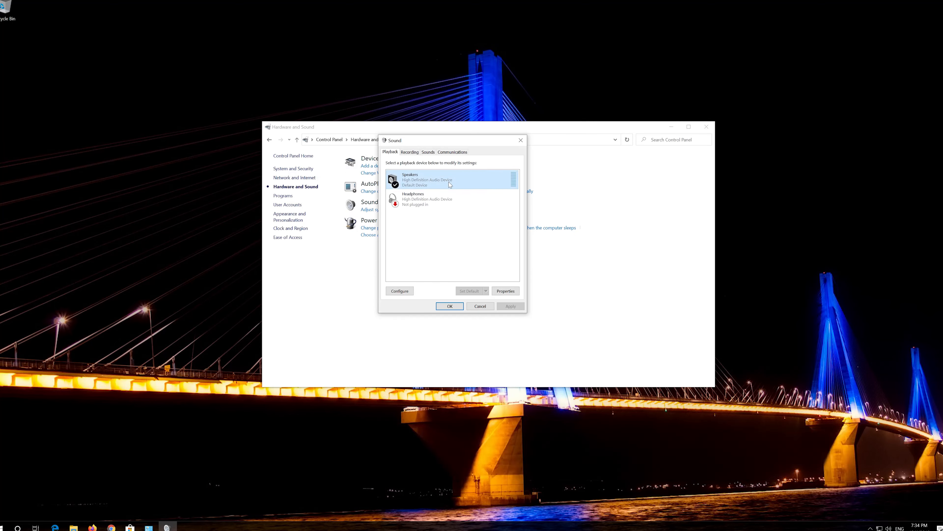
# In Speakers Properties, tick Disable all enhancements on the Enhancements tab and apply
pyautogui.rightClick(409, 179)
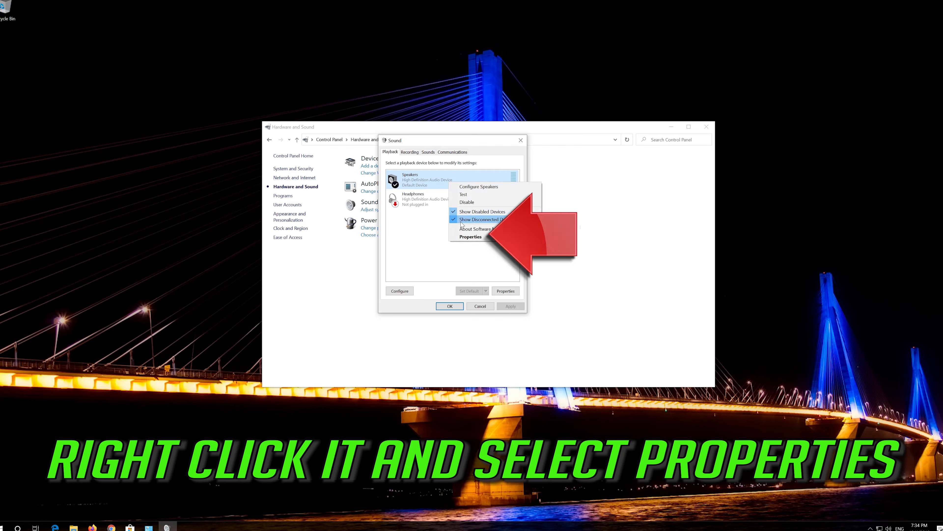
pyautogui.moveTo(471, 236)
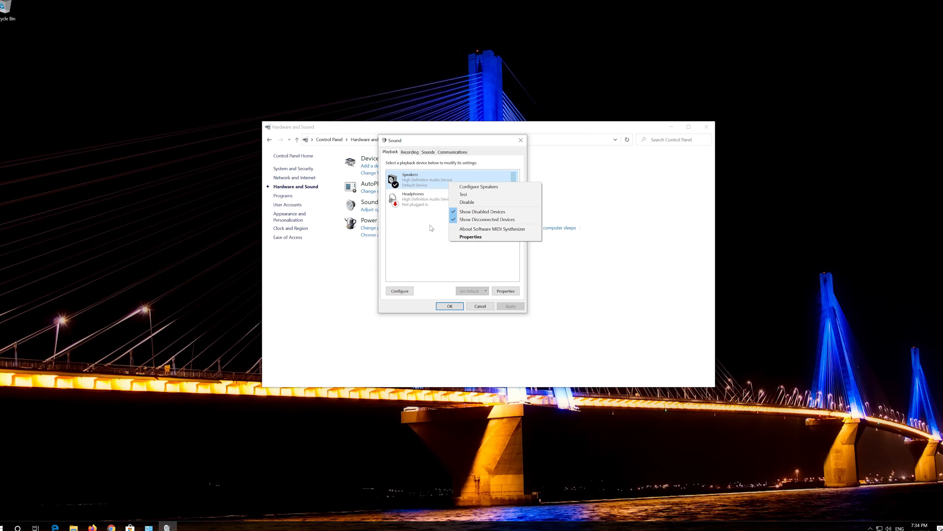
pyautogui.moveTo(429, 227)
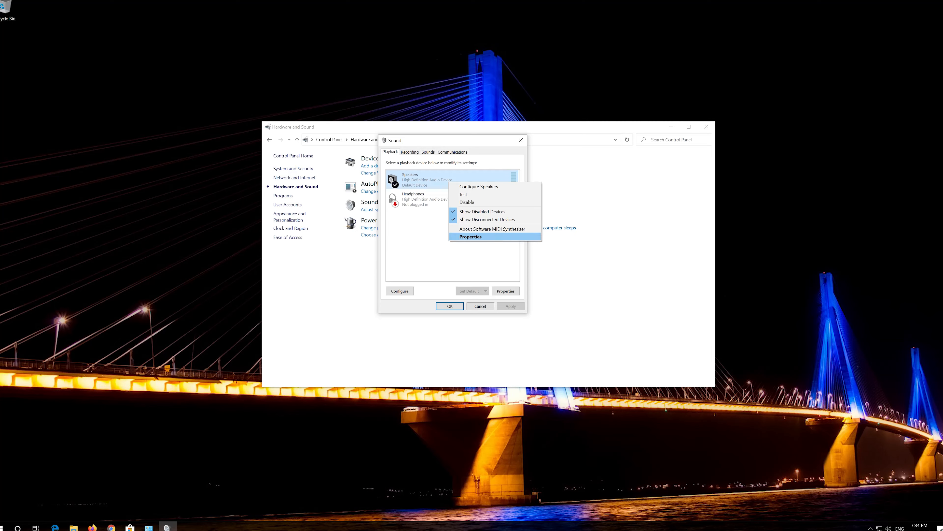
pyautogui.moveTo(502, 239)
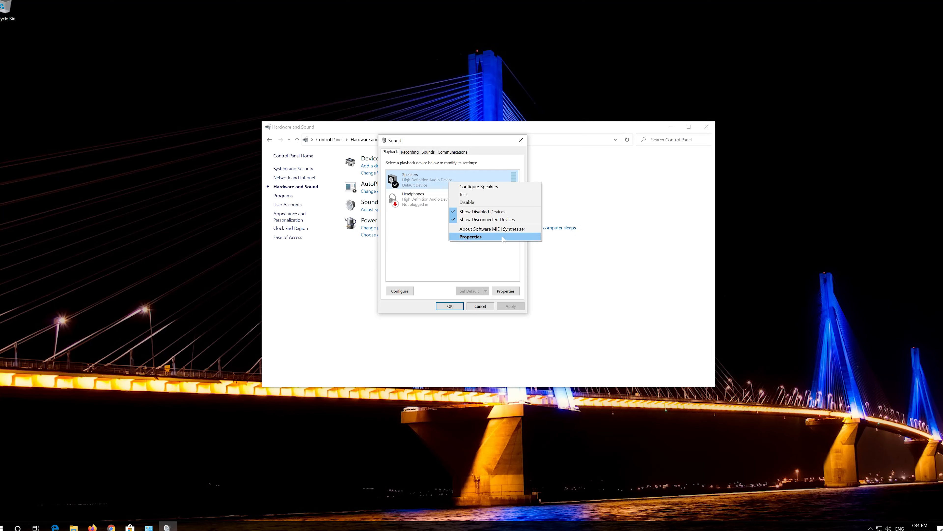
pyautogui.click(471, 237)
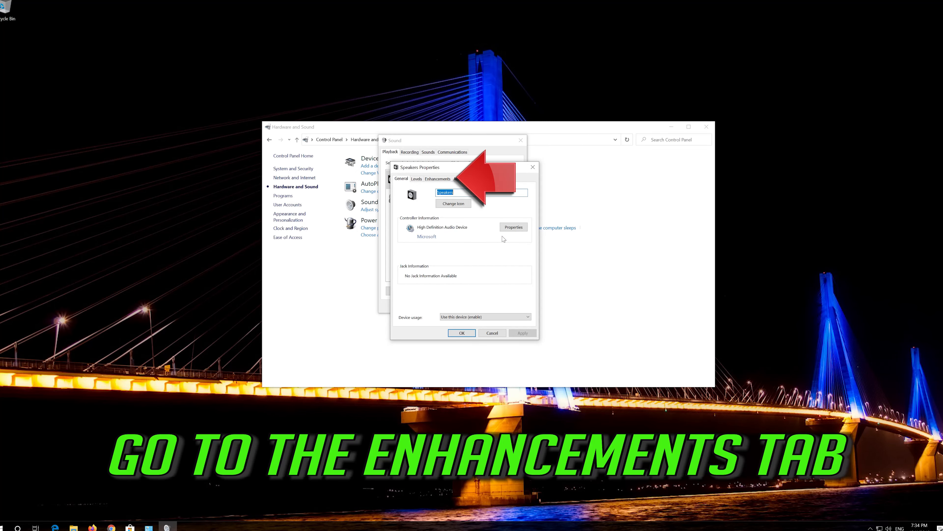
pyautogui.moveTo(448, 178)
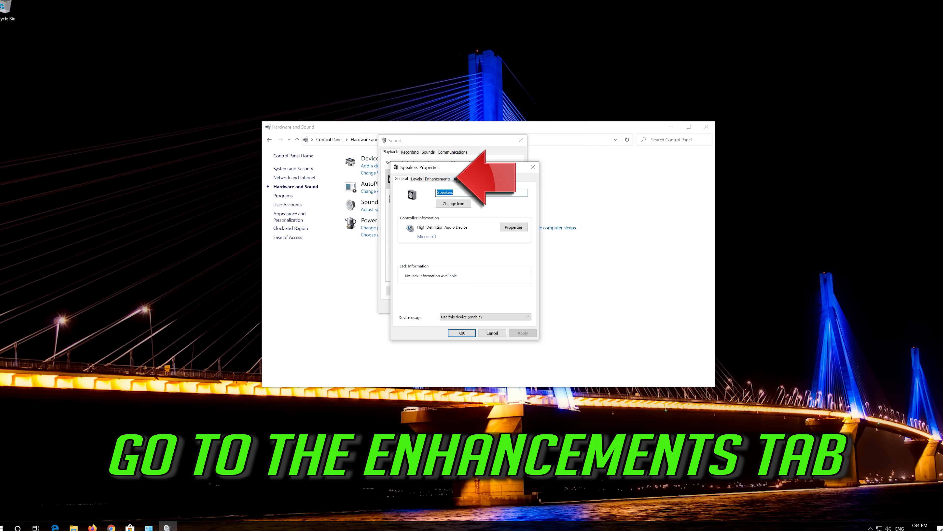
pyautogui.click(437, 179)
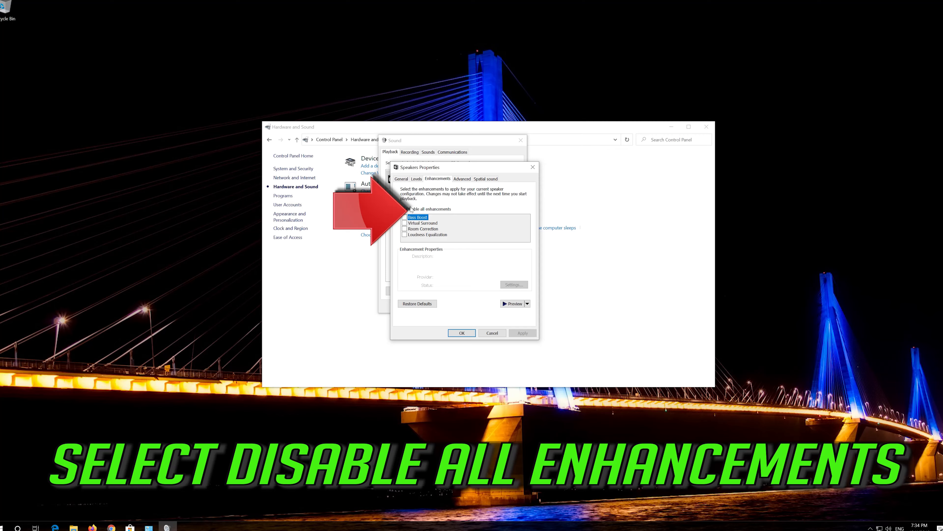
pyautogui.click(406, 209)
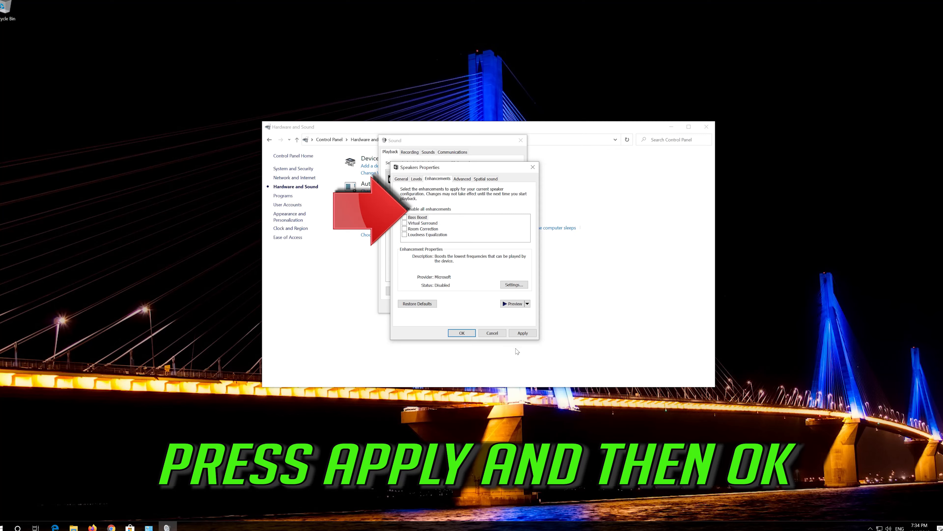
pyautogui.moveTo(517, 340)
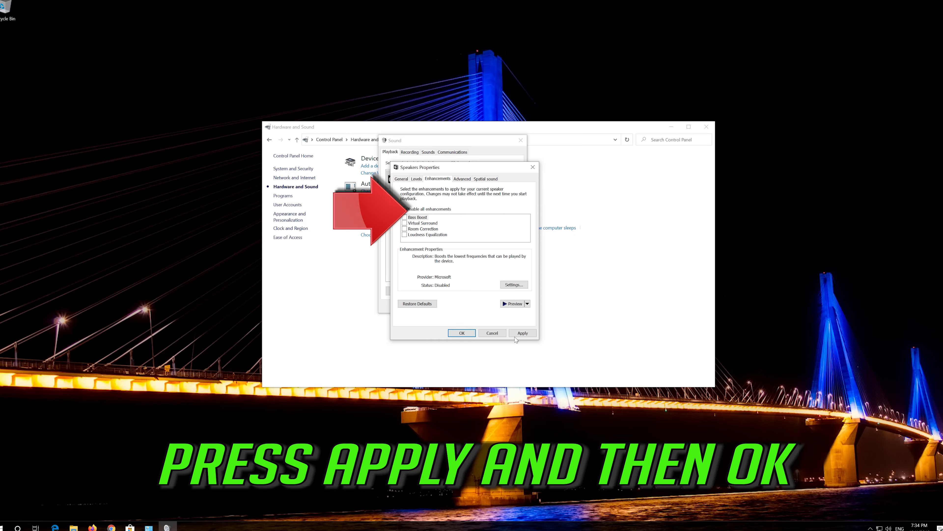
pyautogui.click(522, 333)
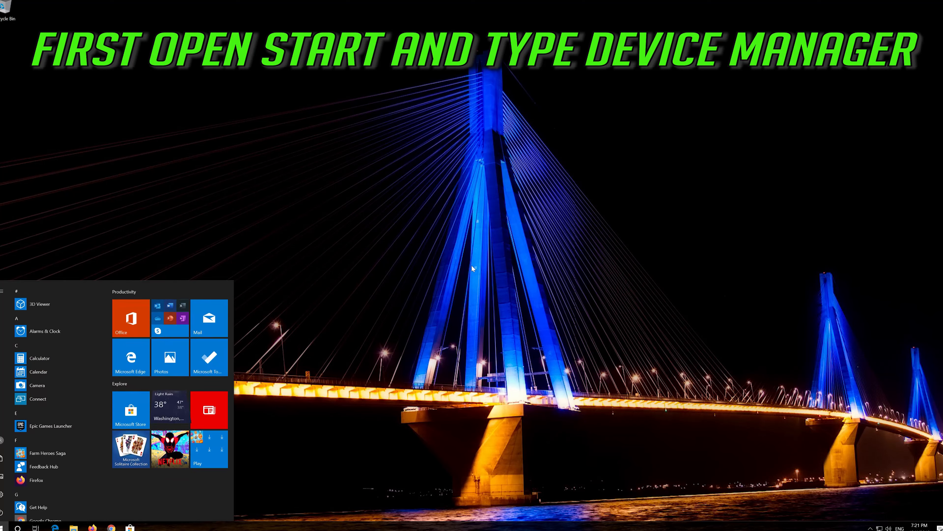
# Open Device Manager and select High Definition Audio Device under sound controllers
pyautogui.write('device manager')
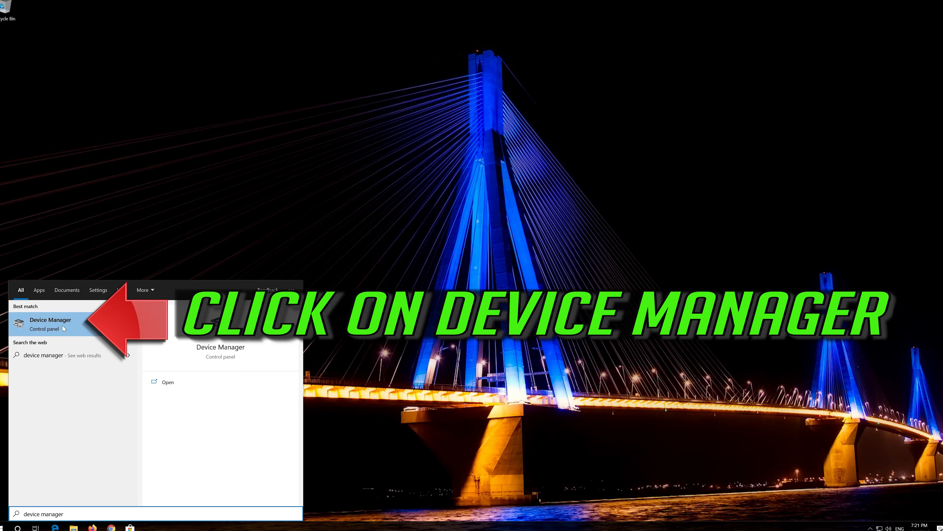
pyautogui.click(50, 319)
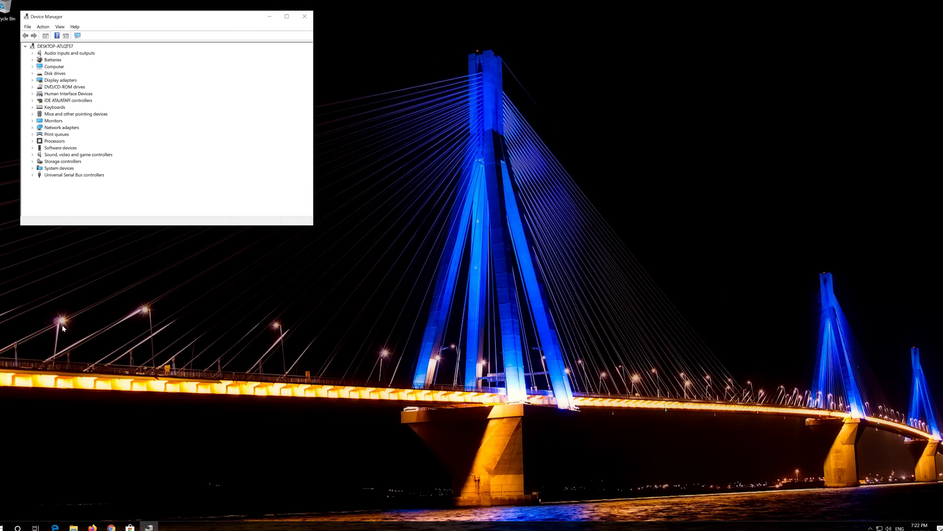
pyautogui.moveTo(192, 25)
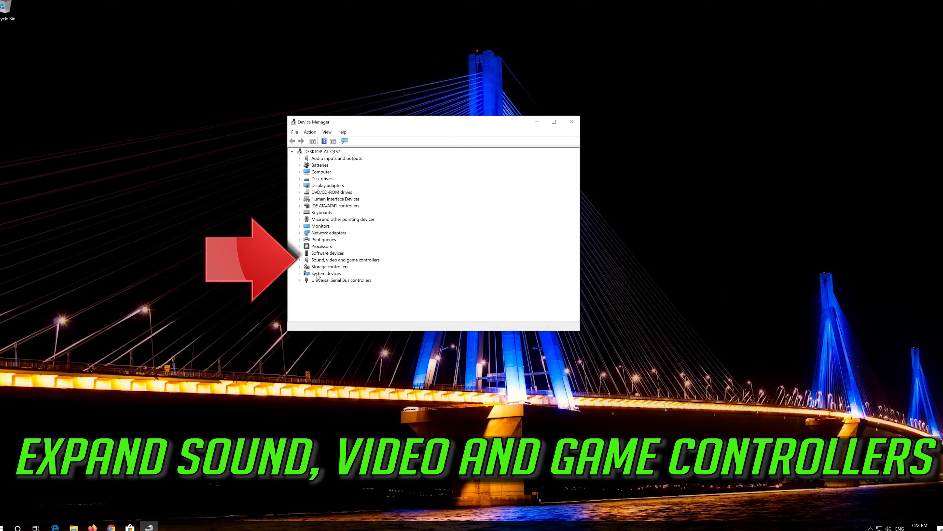
pyautogui.moveTo(372, 264)
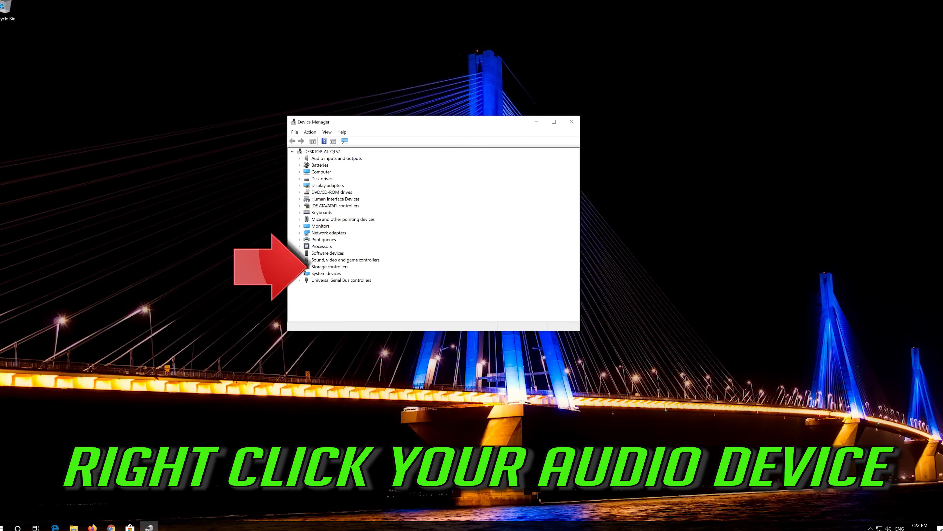
pyautogui.click(300, 259)
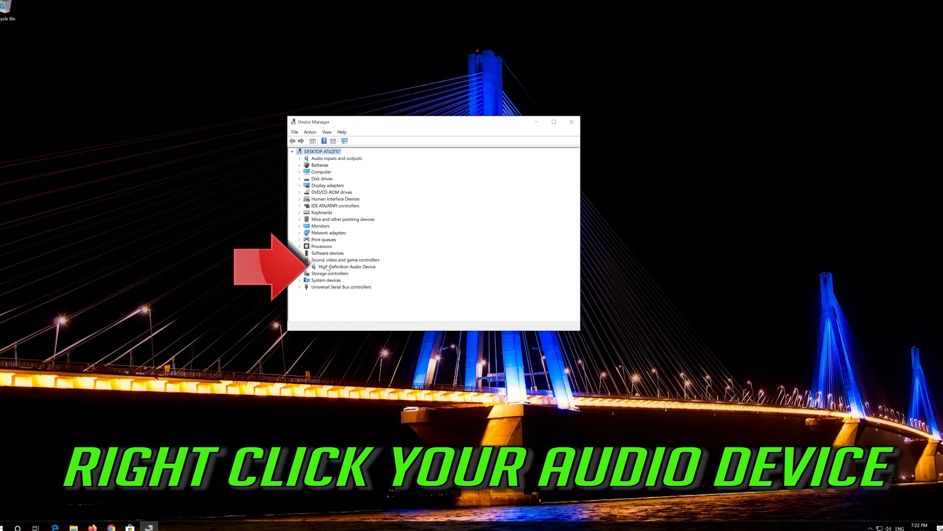
pyautogui.click(346, 266)
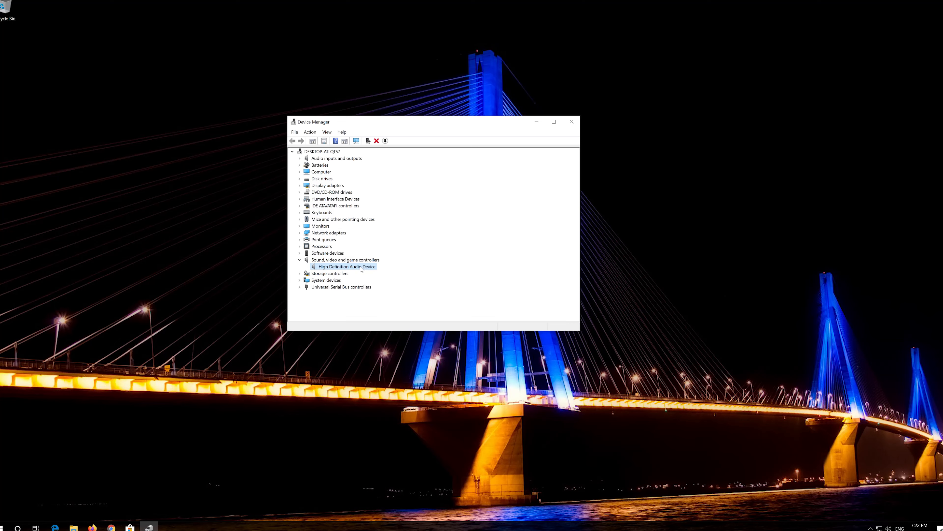
pyautogui.rightClick(347, 266)
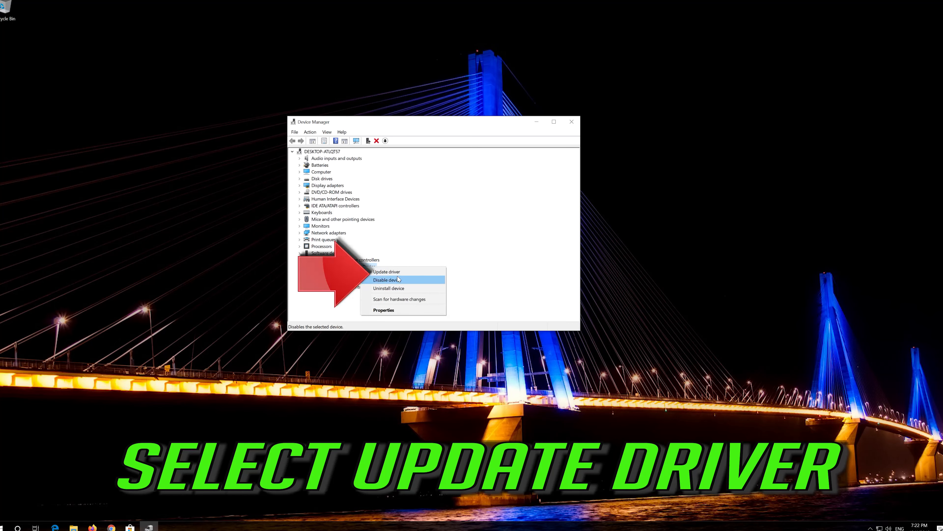
pyautogui.moveTo(386, 272)
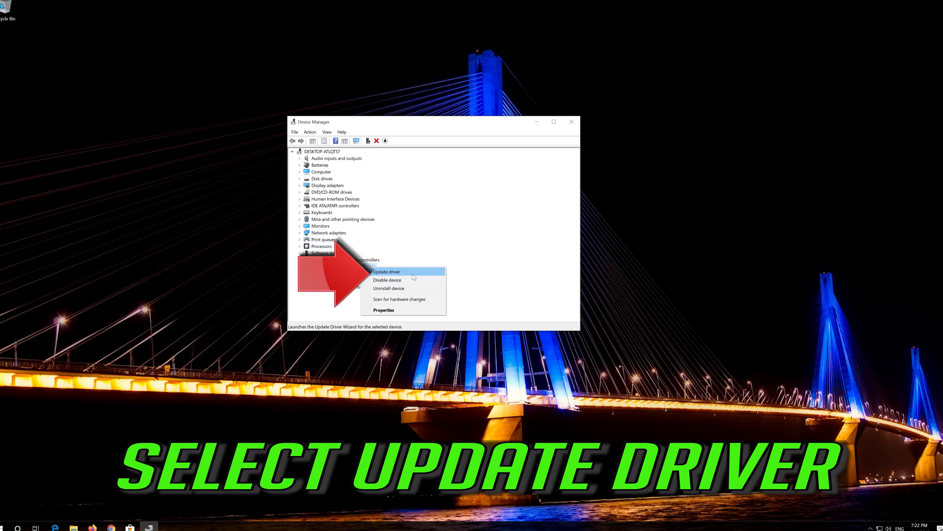
# Update its driver with automatic search, then check Windows Update for drivers
pyautogui.click(385, 271)
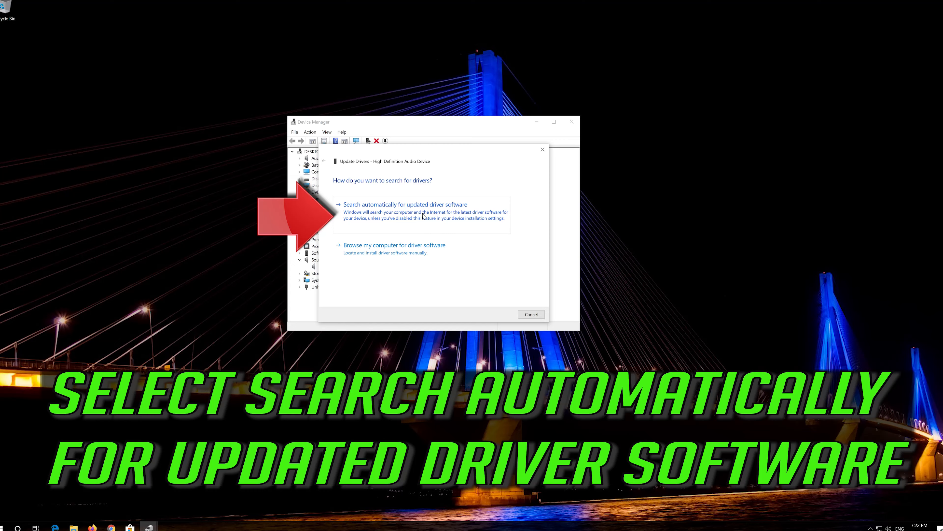
pyautogui.click(404, 204)
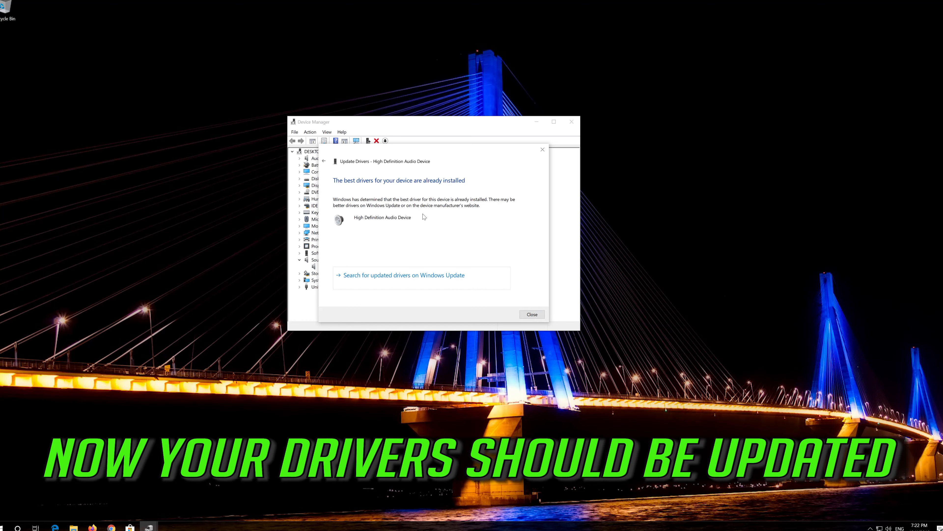
pyautogui.moveTo(418, 217)
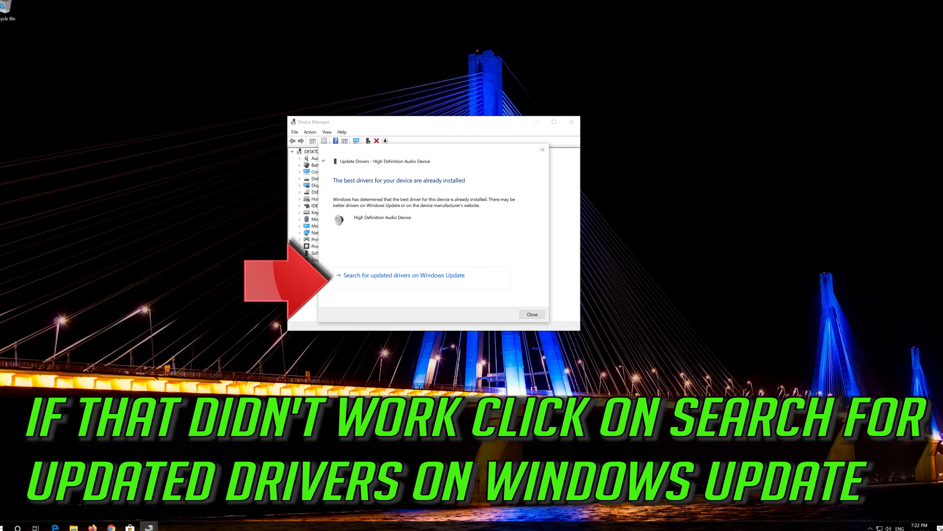
pyautogui.moveTo(401, 279)
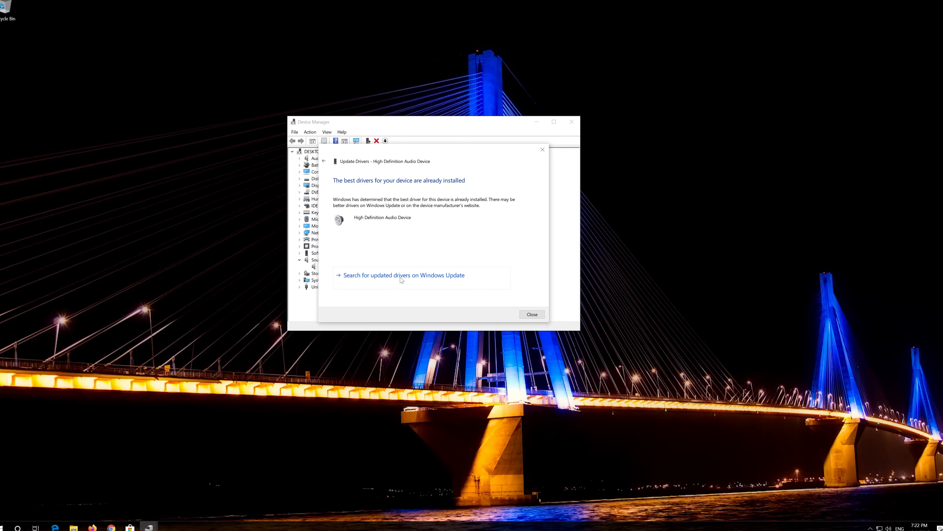
pyautogui.click(402, 275)
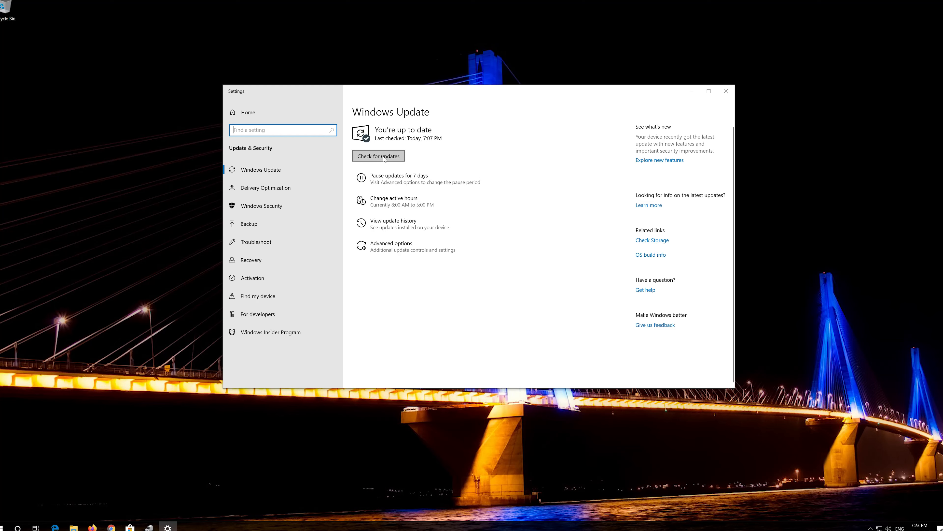
pyautogui.click(378, 156)
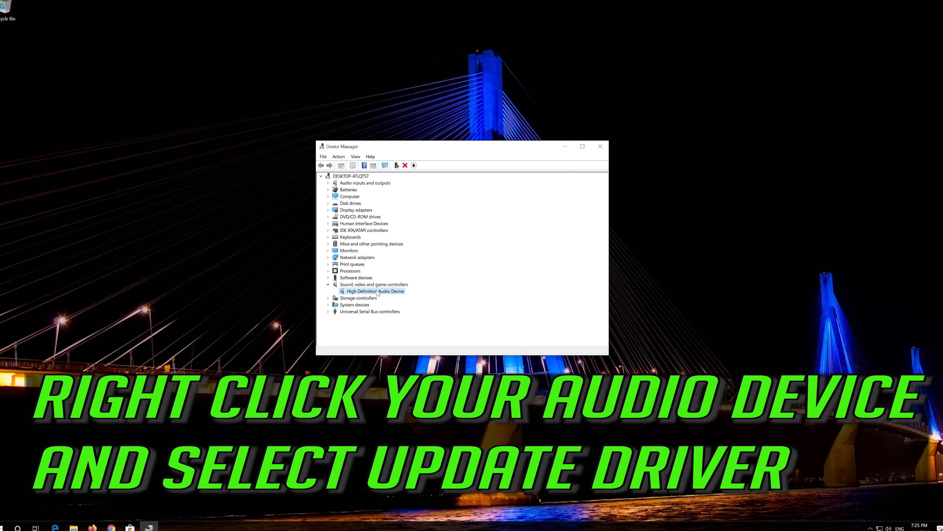
# Update the driver by picking High Definition Audio Device from the installed drivers list
pyautogui.rightClick(375, 292)
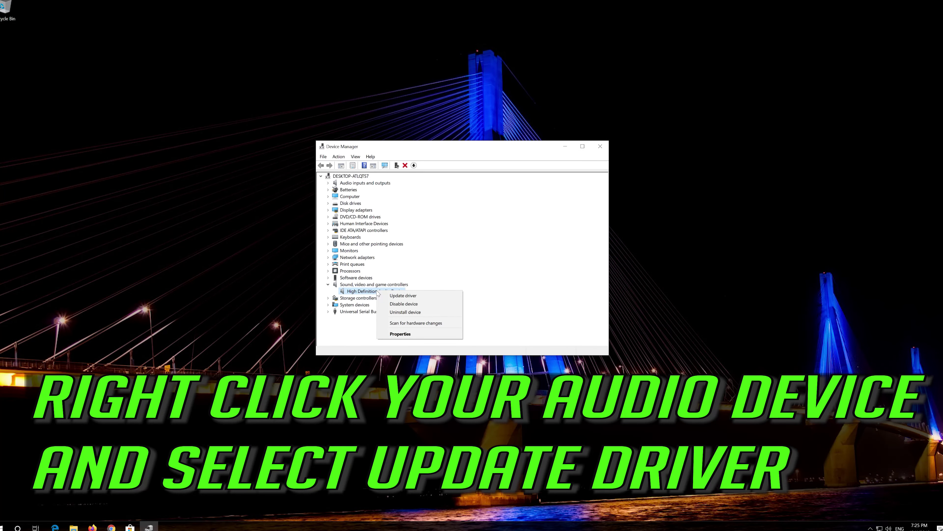
pyautogui.moveTo(402, 295)
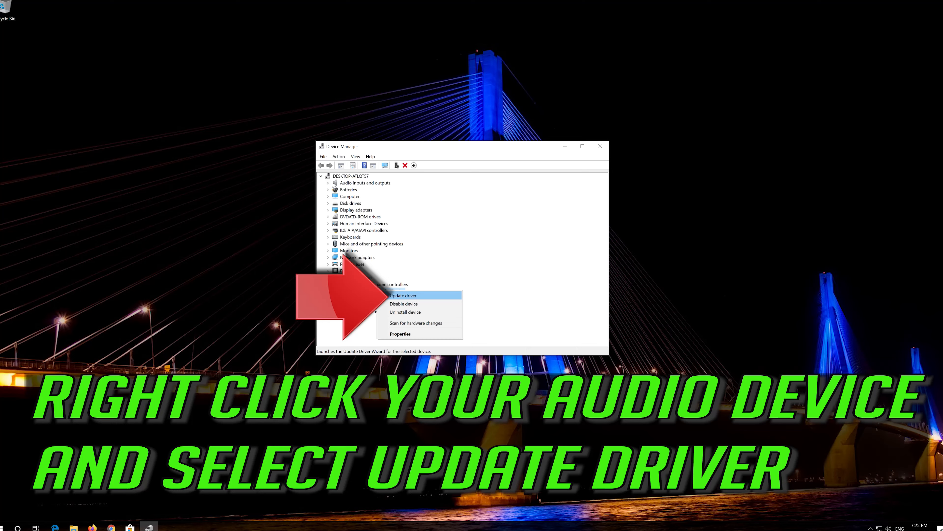
pyautogui.click(402, 295)
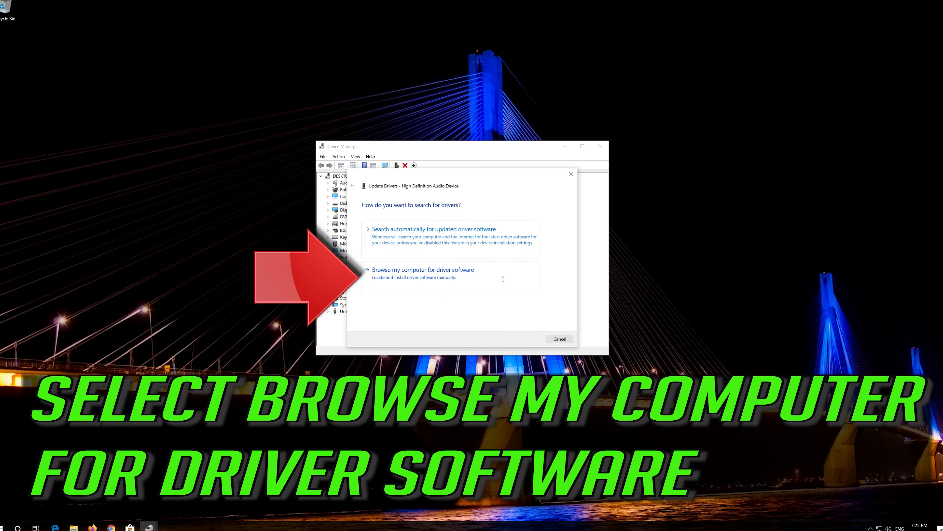
pyautogui.moveTo(547, 281)
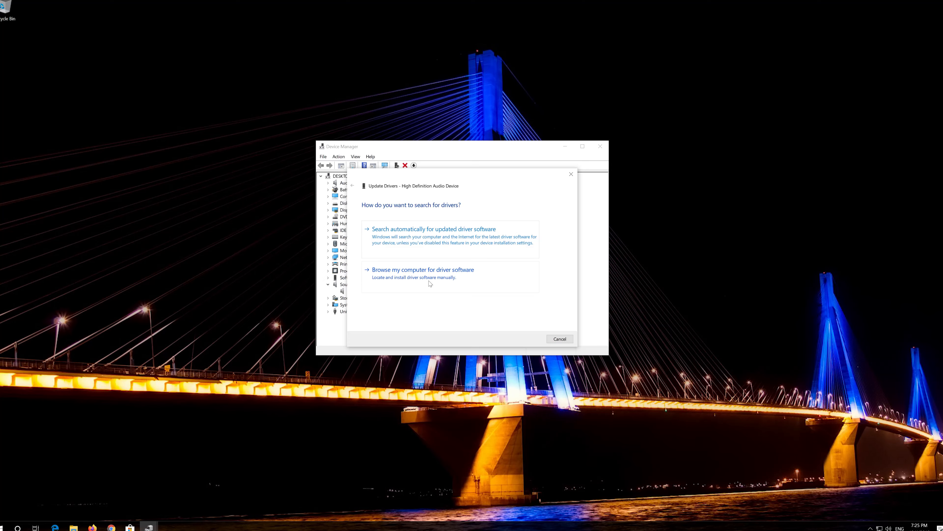
pyautogui.click(423, 269)
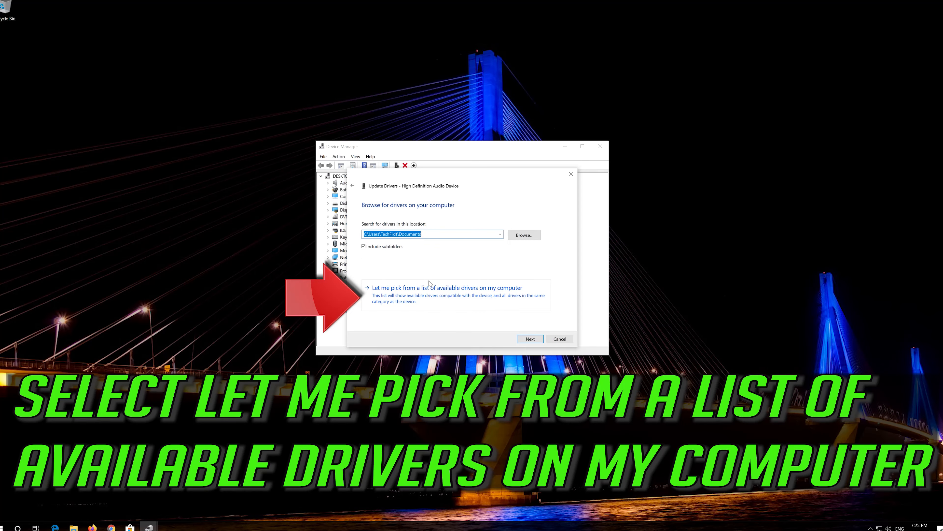
pyautogui.moveTo(378, 295)
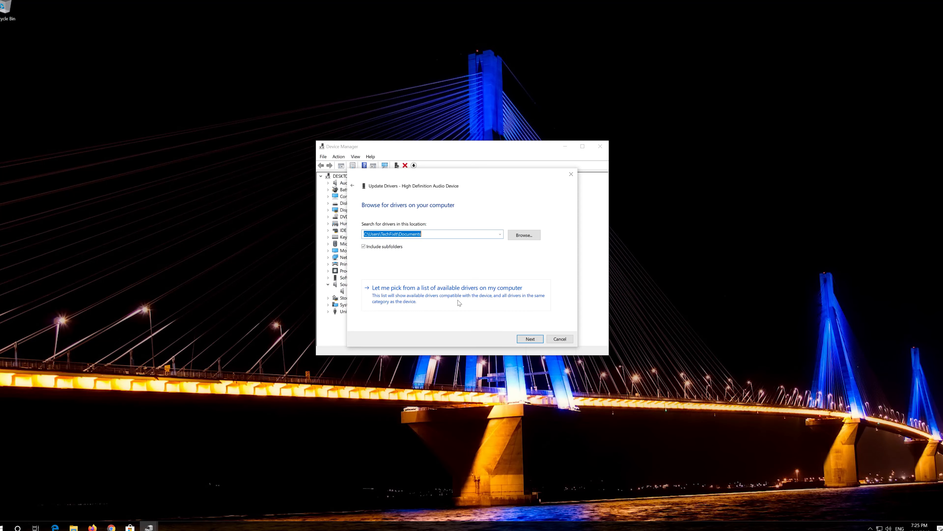
pyautogui.click(447, 287)
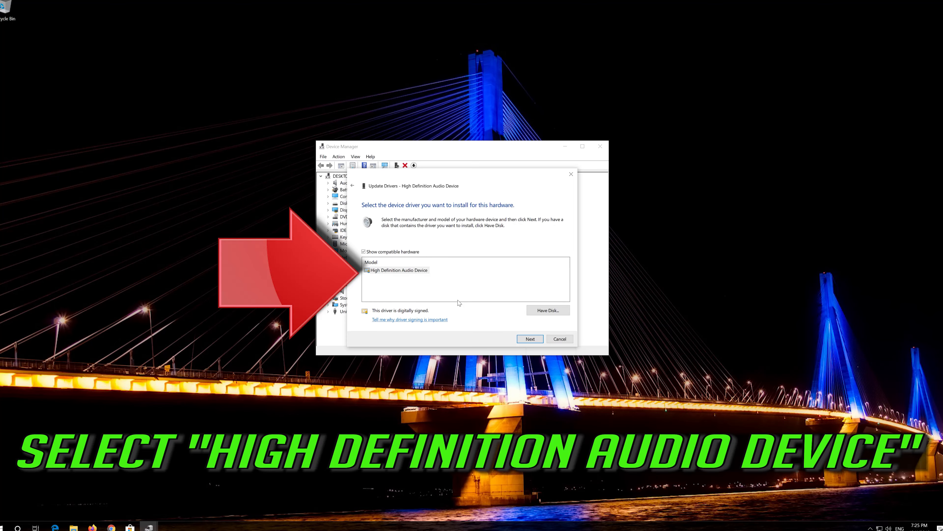
pyautogui.click(398, 270)
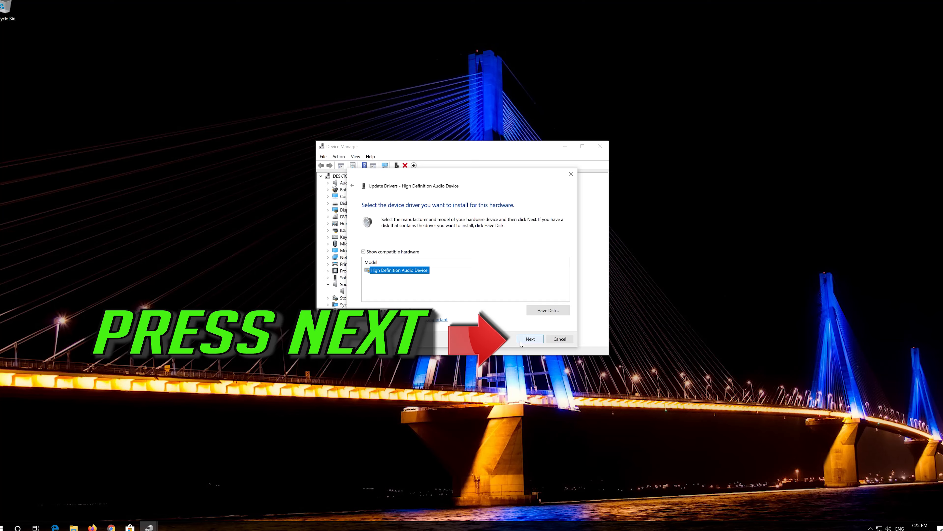
# Install the chosen driver, confirm the warning, and close Device Manager
pyautogui.click(529, 339)
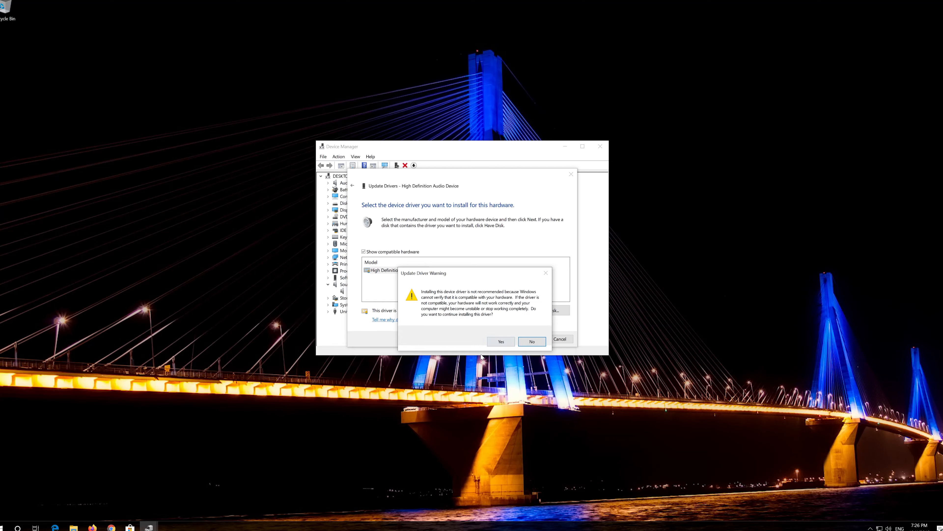
pyautogui.click(500, 341)
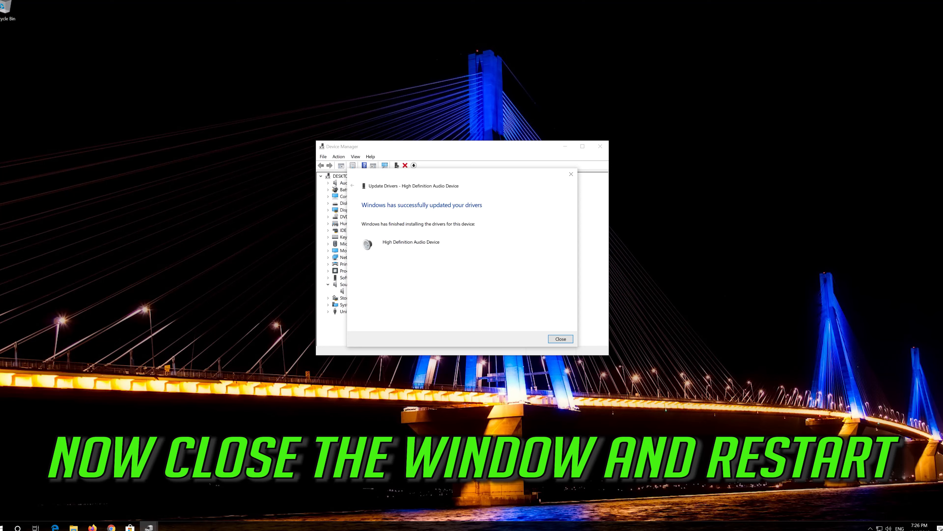
pyautogui.click(560, 338)
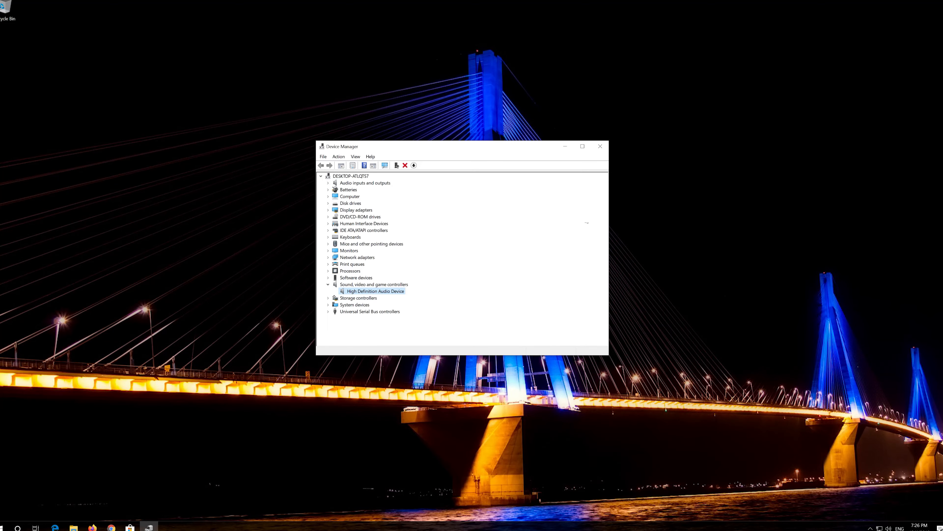
pyautogui.click(600, 146)
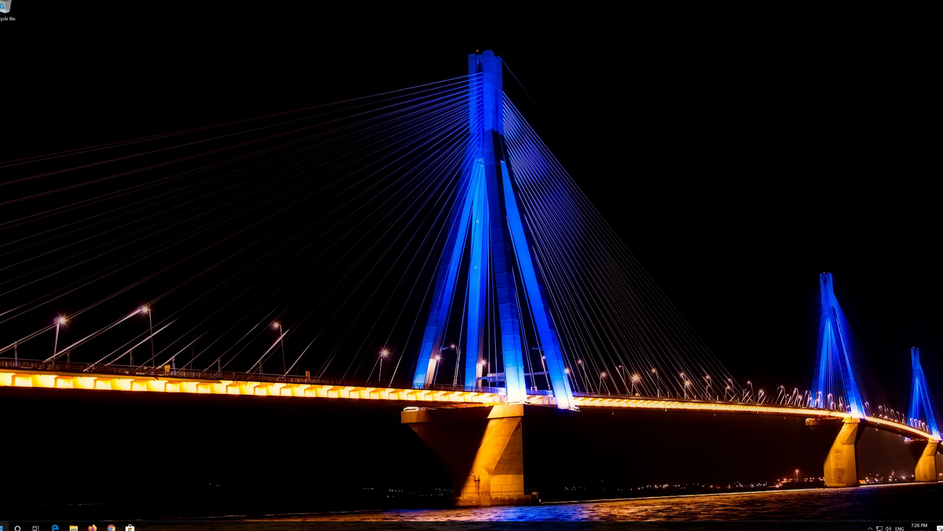
# Set Speakers' default format to CD Quality on the Advanced tab, apply, and close Sound
pyautogui.click(5, 528)
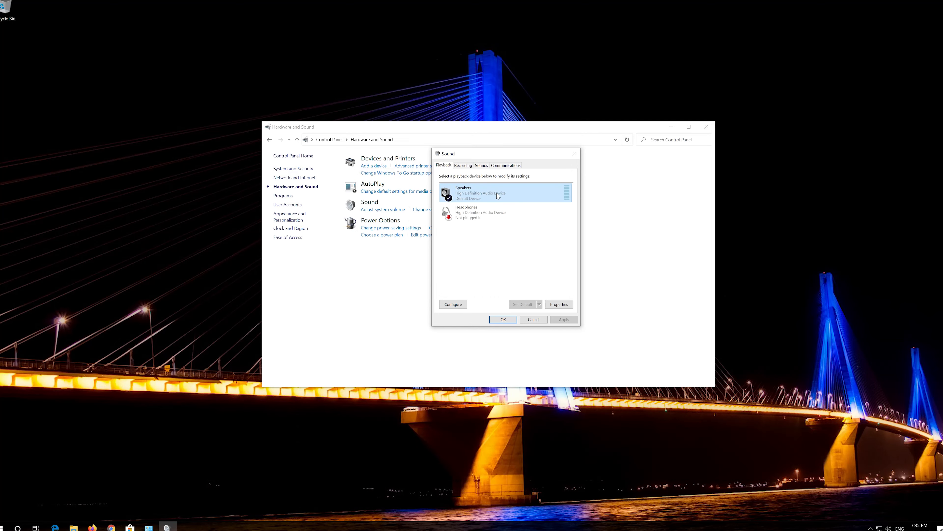
pyautogui.rightClick(475, 193)
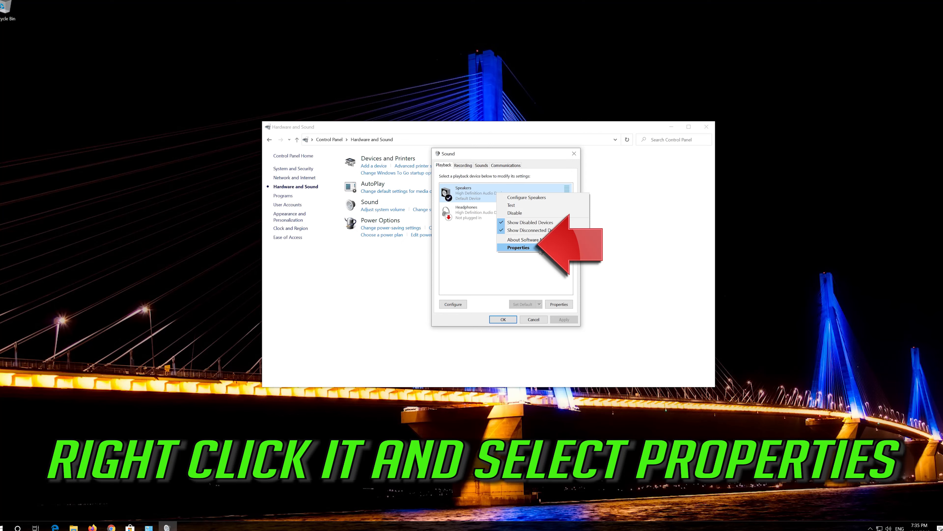
pyautogui.click(518, 248)
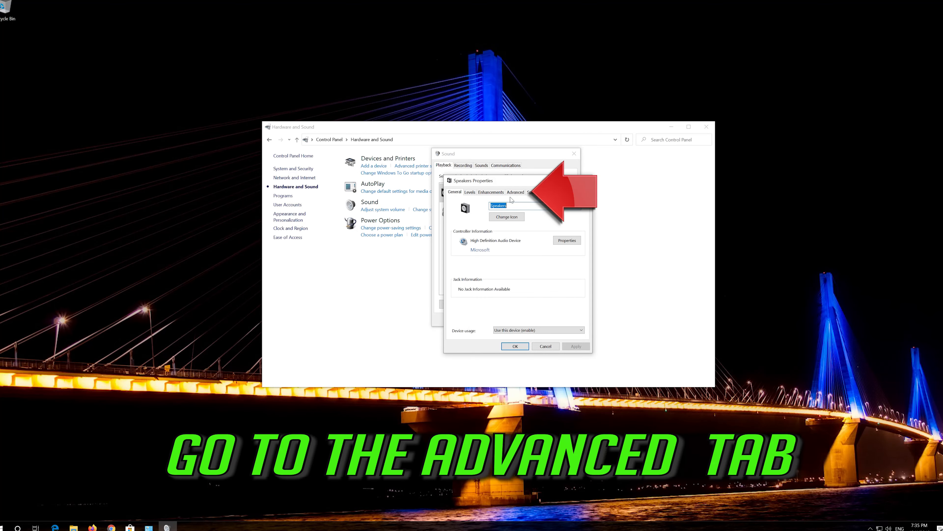
pyautogui.click(515, 192)
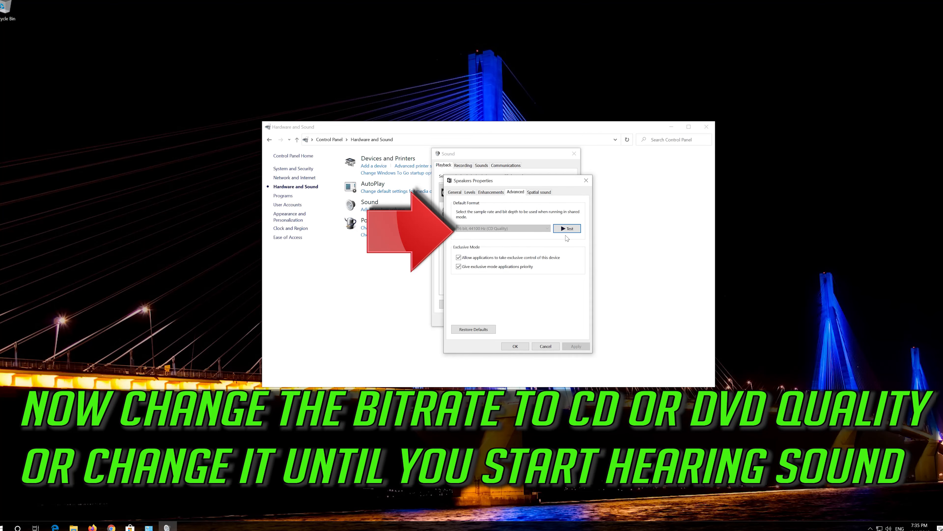
pyautogui.moveTo(496, 241)
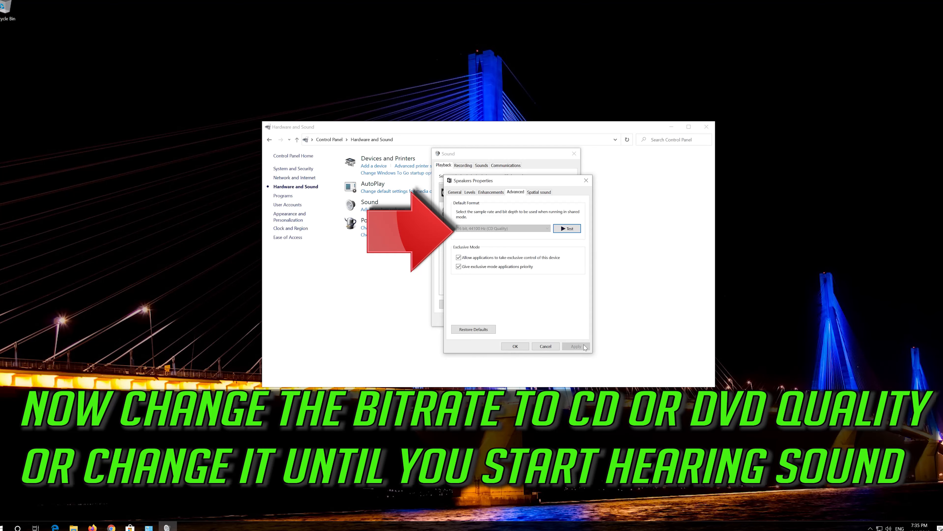
pyautogui.click(576, 346)
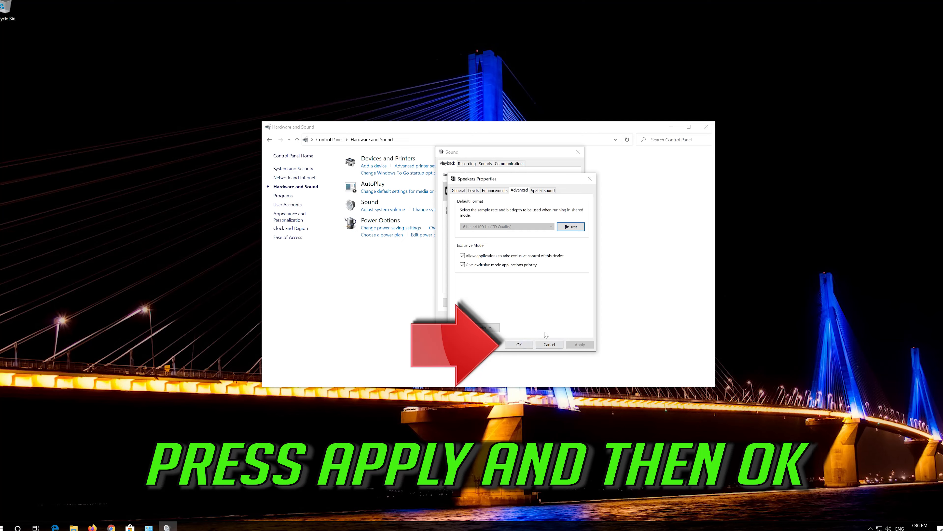
pyautogui.click(519, 344)
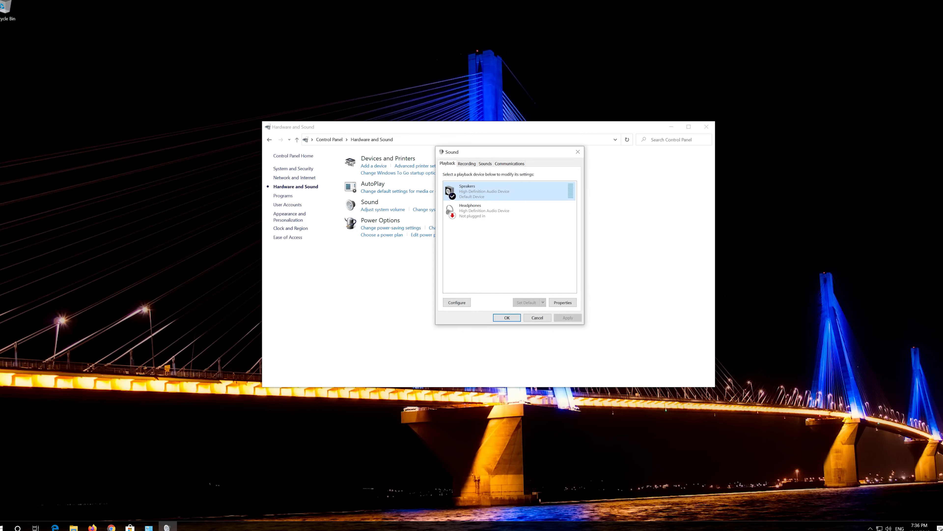
pyautogui.click(506, 317)
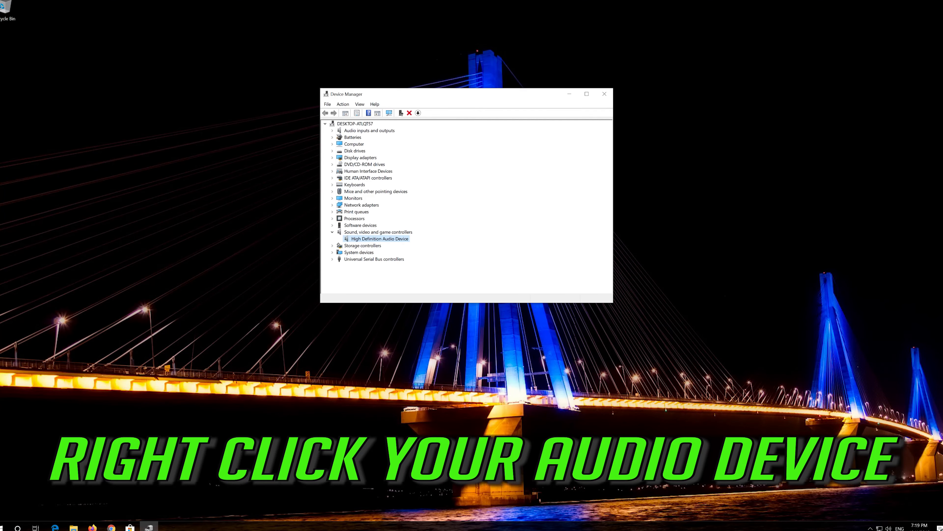
# Uninstall High Definition Audio Device, confirm, and close Device Manager
pyautogui.rightClick(379, 238)
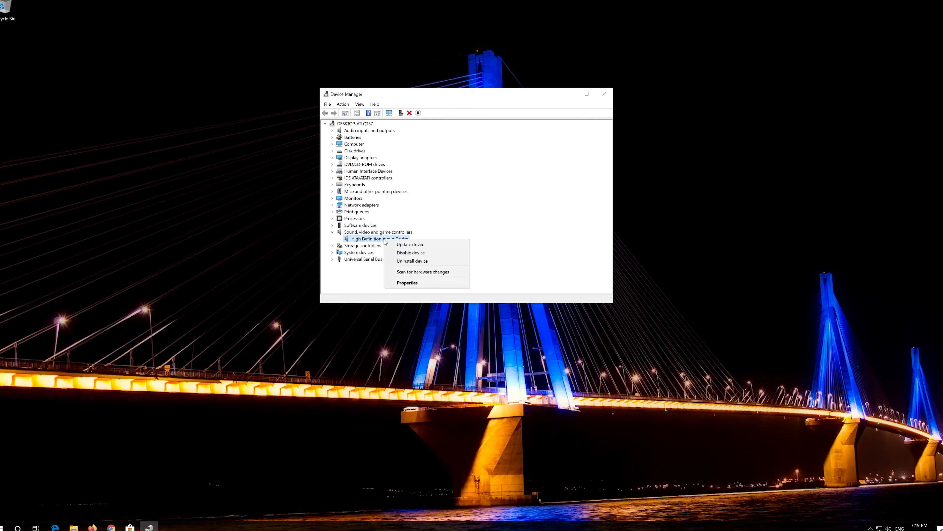
pyautogui.moveTo(411, 252)
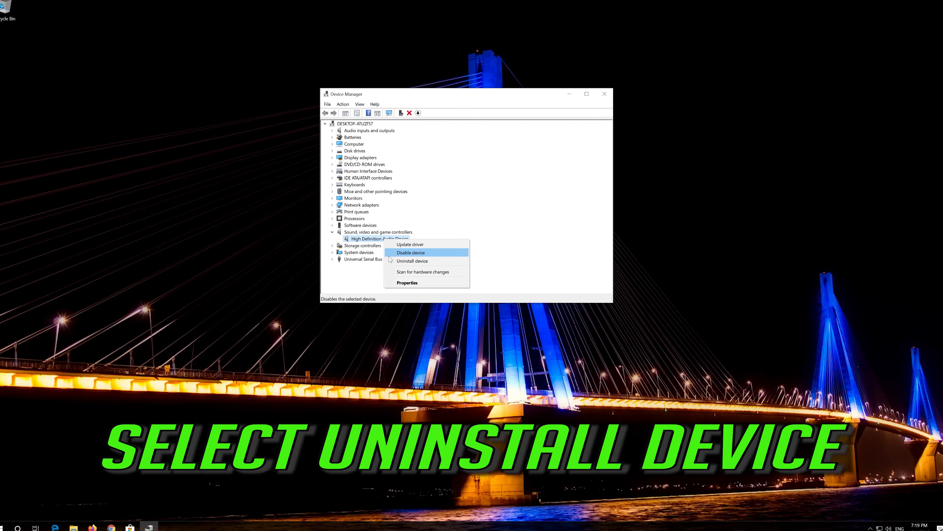
pyautogui.moveTo(412, 260)
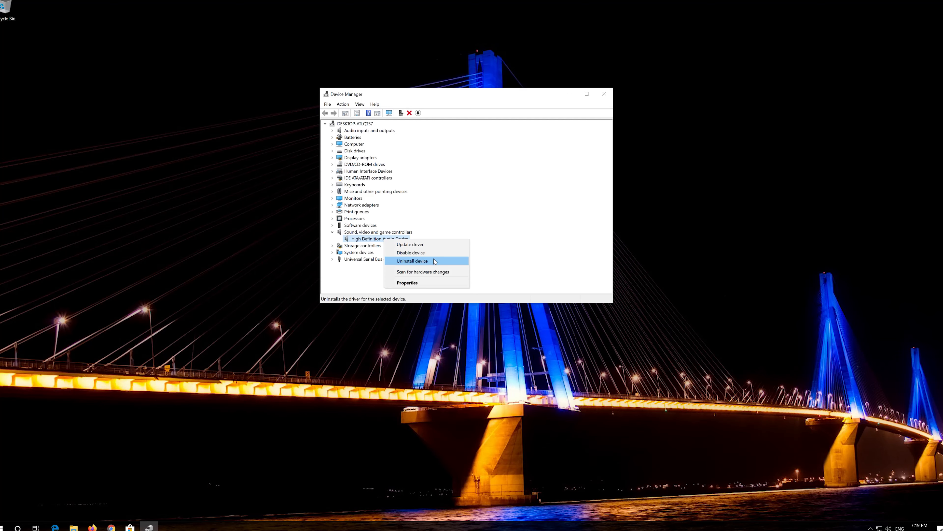
pyautogui.click(412, 260)
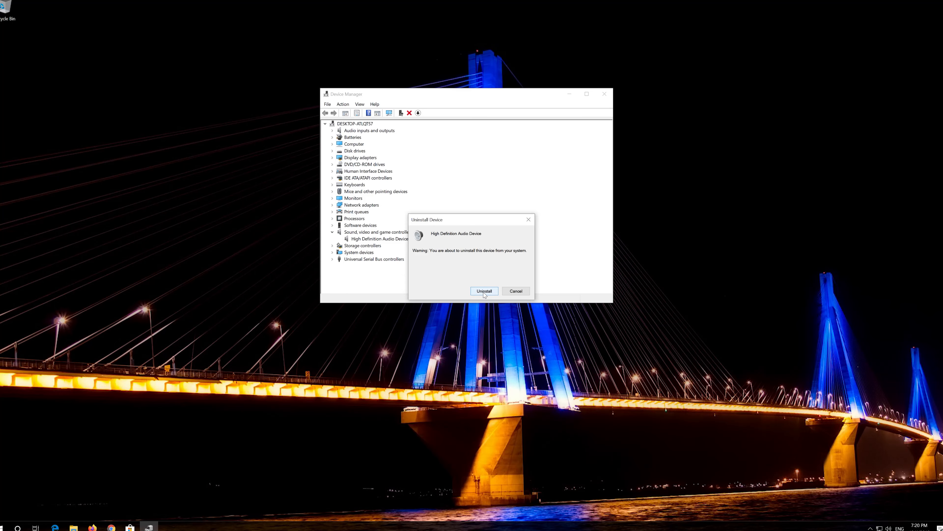
pyautogui.click(483, 290)
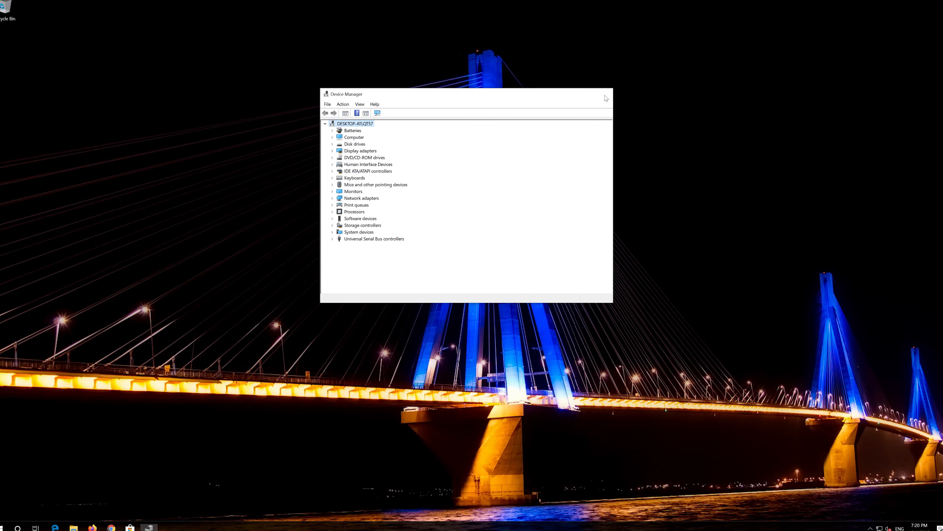
pyautogui.click(6, 527)
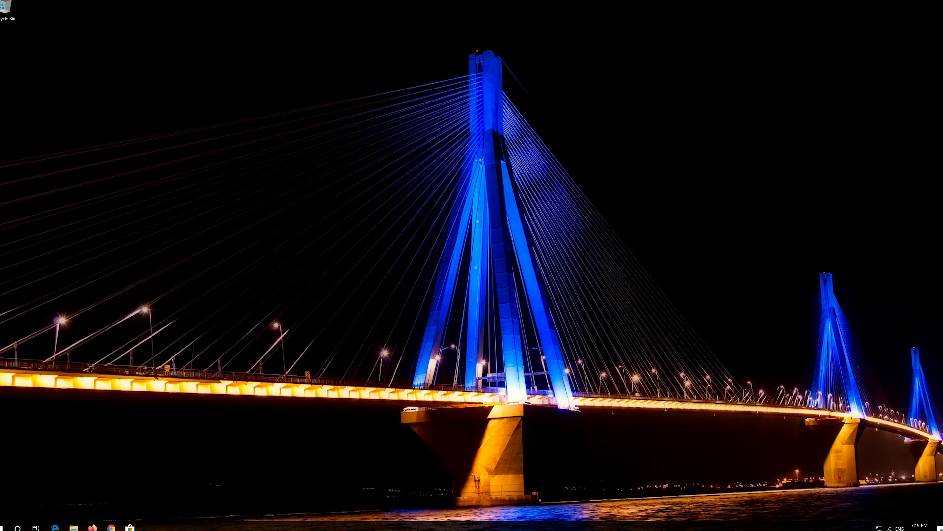
# Download the Windows 10 Media Creation Tool from microsoft.com and run it
pyautogui.click(110, 527)
pyautogui.write('microsoft.com/en-us/software-download/windows10')
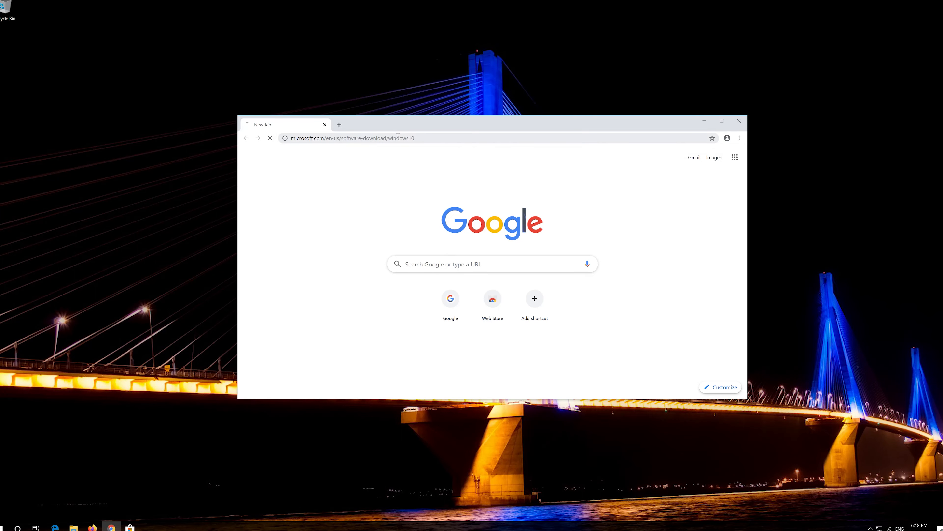
pyautogui.press('Return')
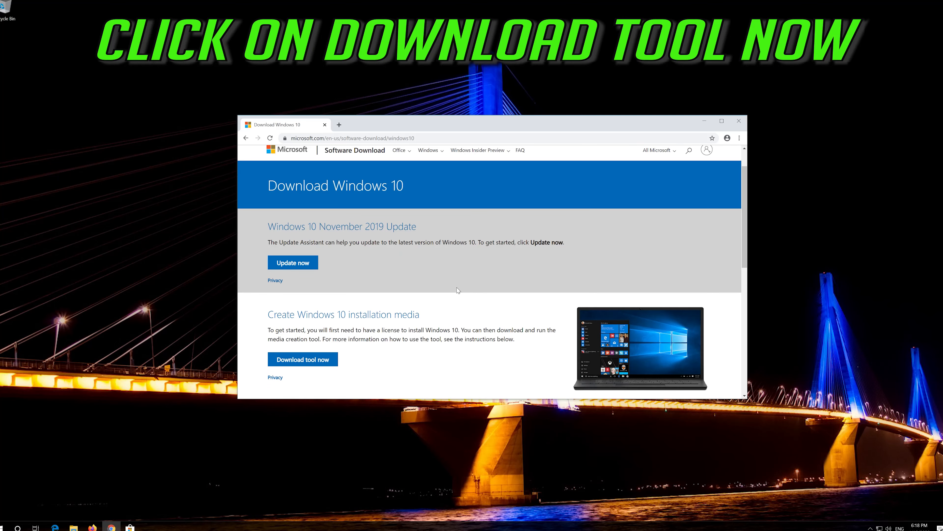
pyautogui.moveTo(303, 359)
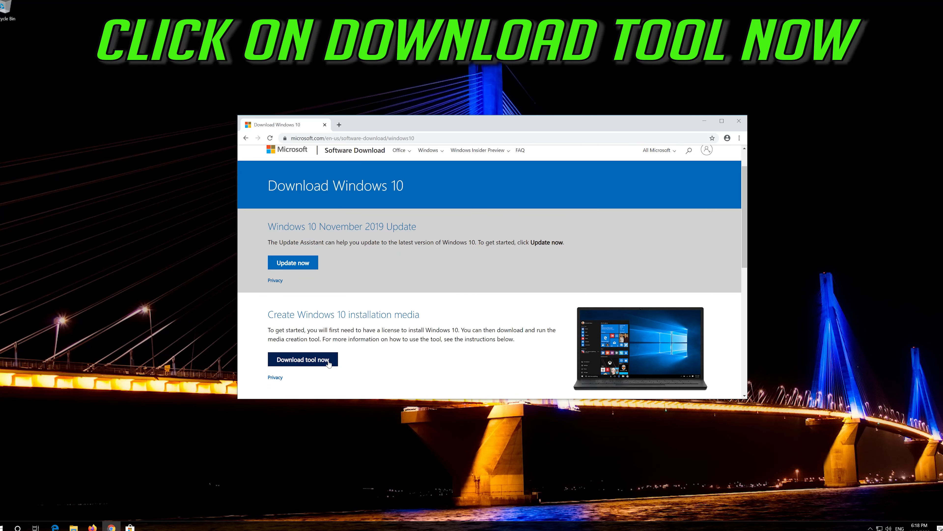
pyautogui.moveTo(303, 359)
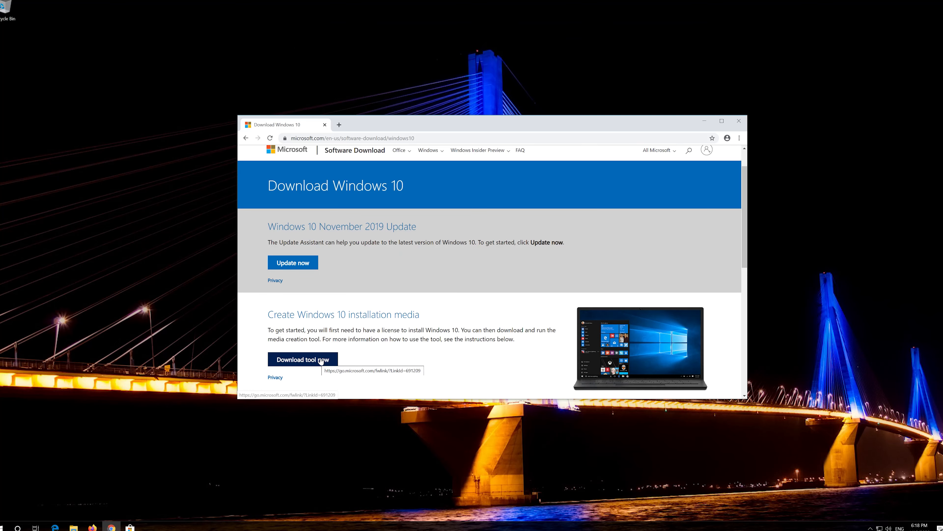
pyautogui.click(303, 359)
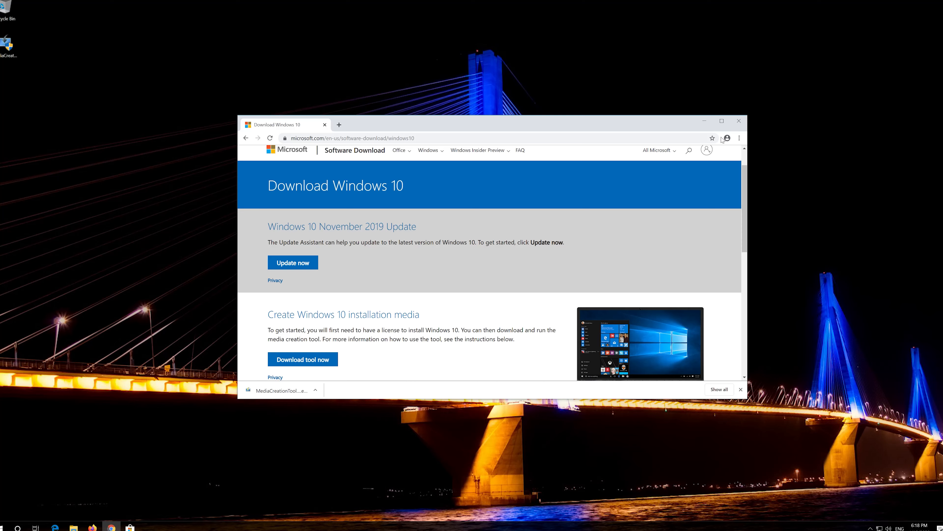
pyautogui.click(739, 121)
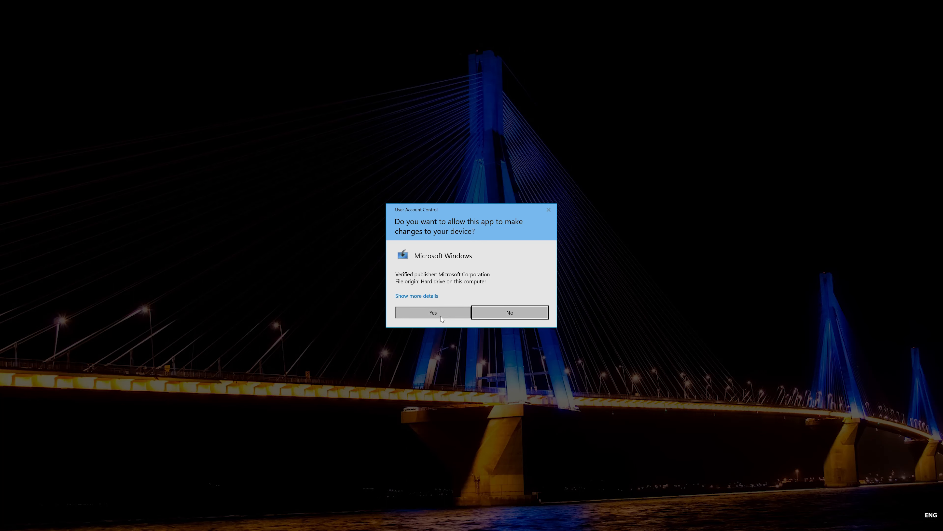
# Allow the tool, accept both license terms, choose Upgrade this PC now and start installing Windows 10 Pro
pyautogui.click(433, 312)
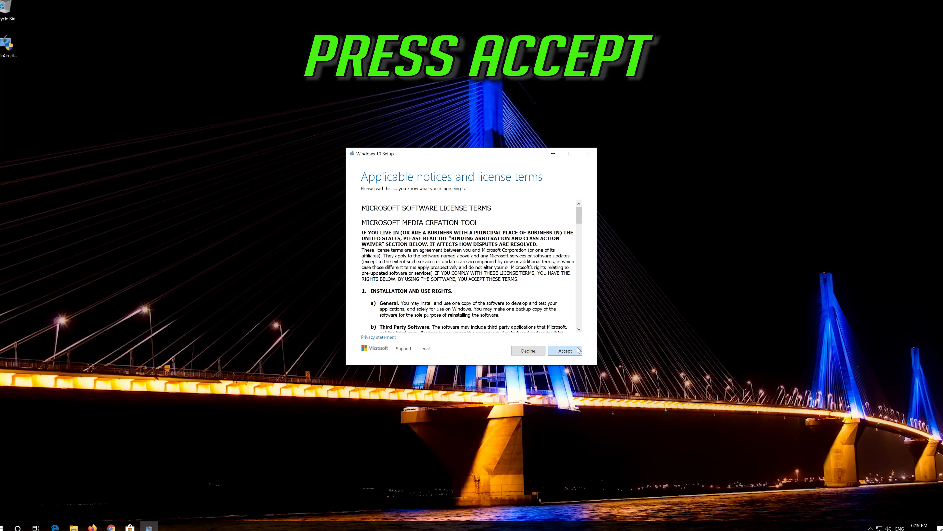
pyautogui.click(564, 350)
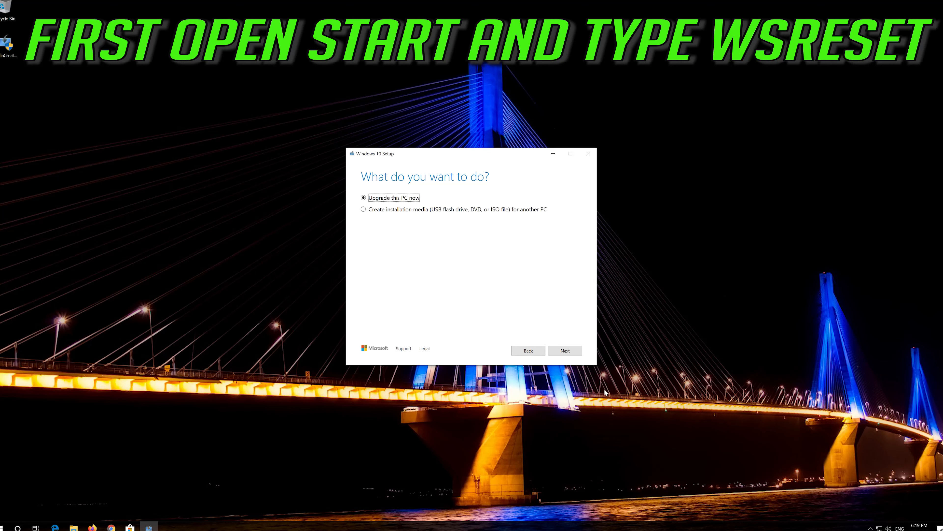
pyautogui.moveTo(565, 351)
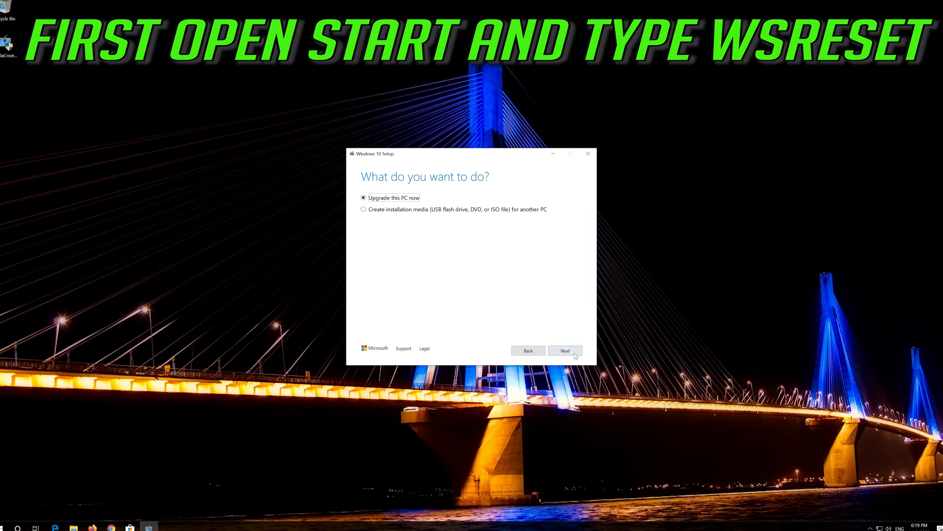
pyautogui.click(565, 350)
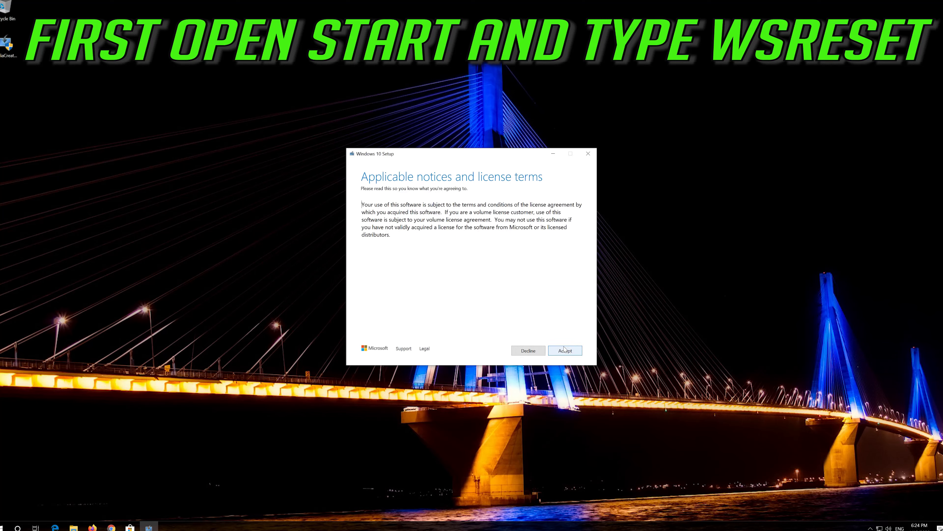
pyautogui.click(564, 351)
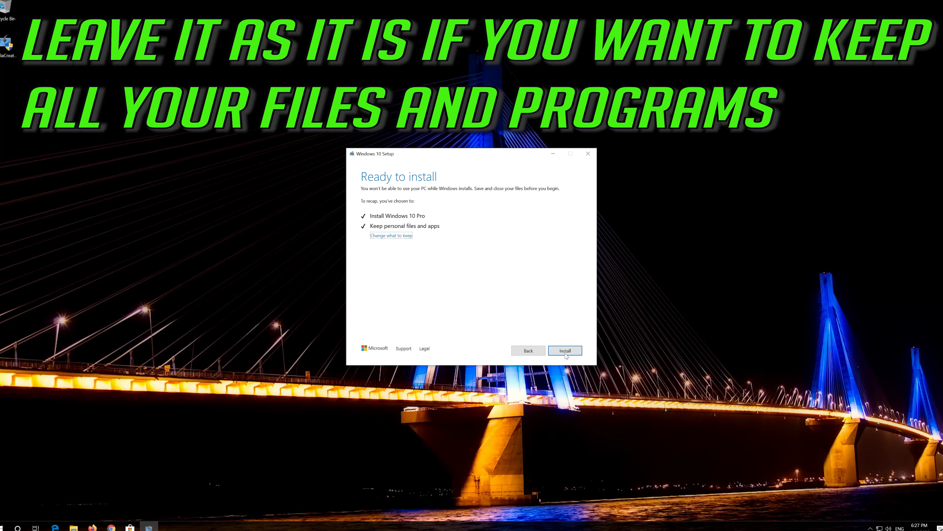
pyautogui.click(565, 350)
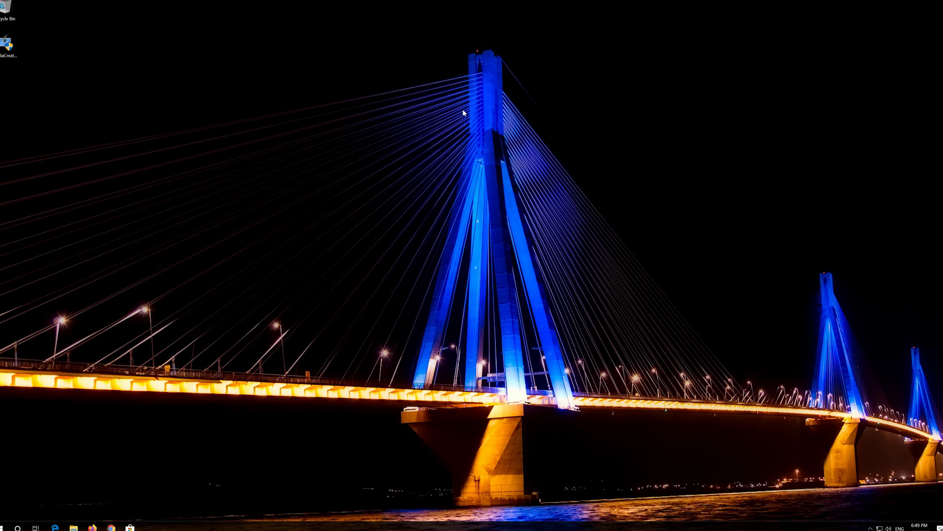
pyautogui.moveTo(2, 60)
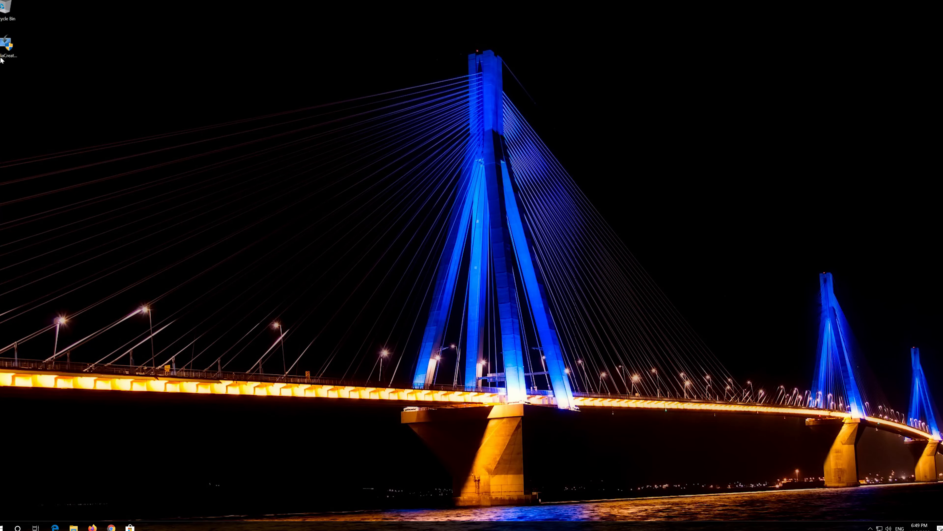
# Delete the MediaCreationTool file from the desktop via its context menu
pyautogui.rightClick(7, 45)
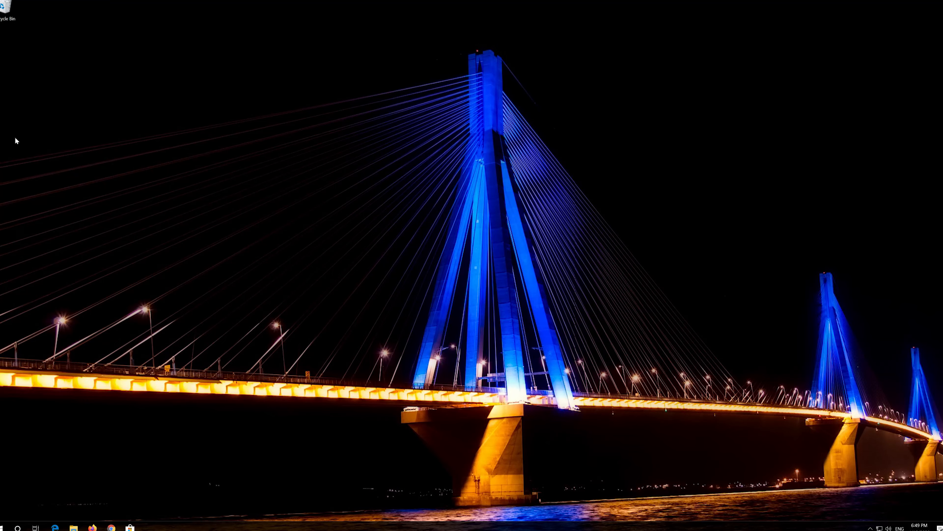
pyautogui.rightClick(6, 9)
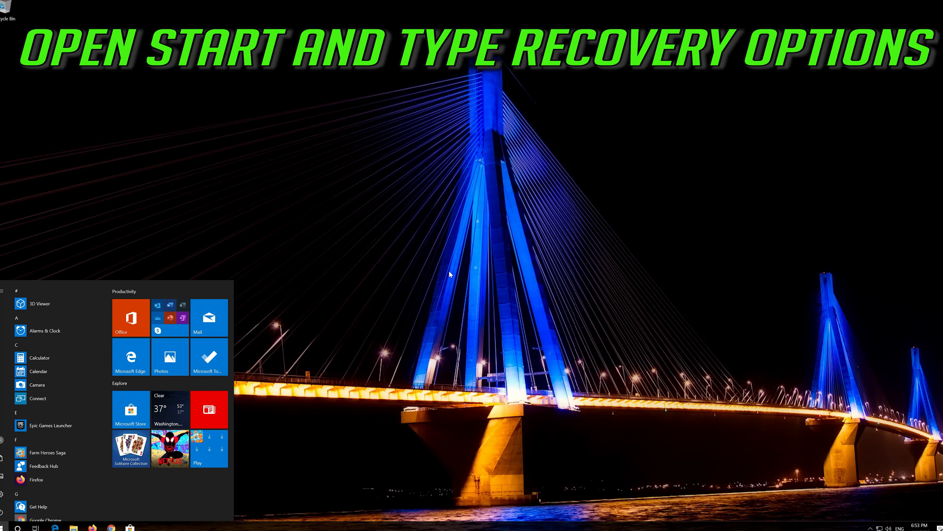
# Search 'recovery' from Start and use Restart now under Advanced startup in Recovery settings
pyautogui.write('recovery')
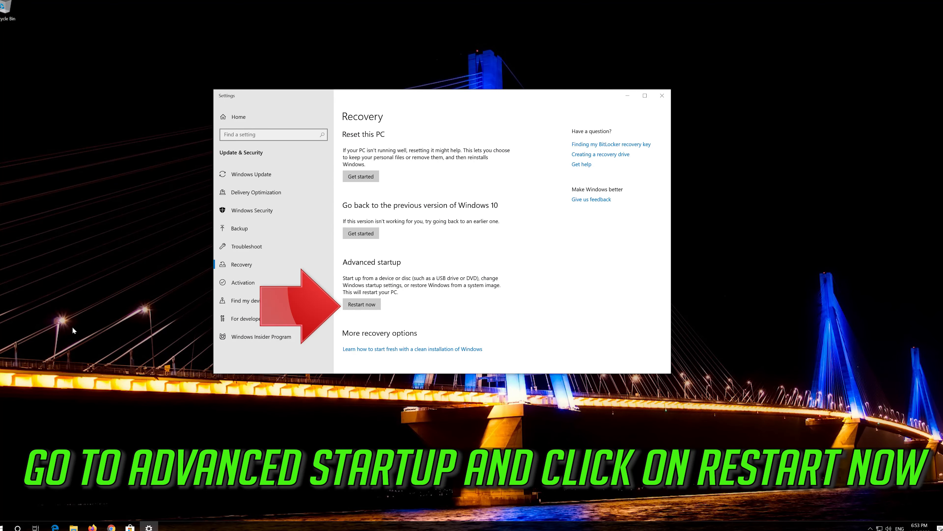
pyautogui.moveTo(366, 315)
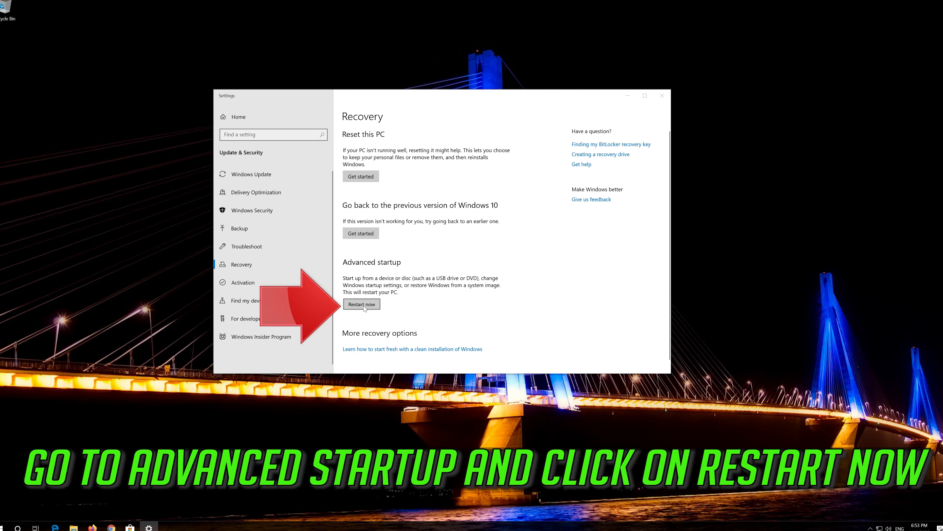
pyautogui.click(362, 304)
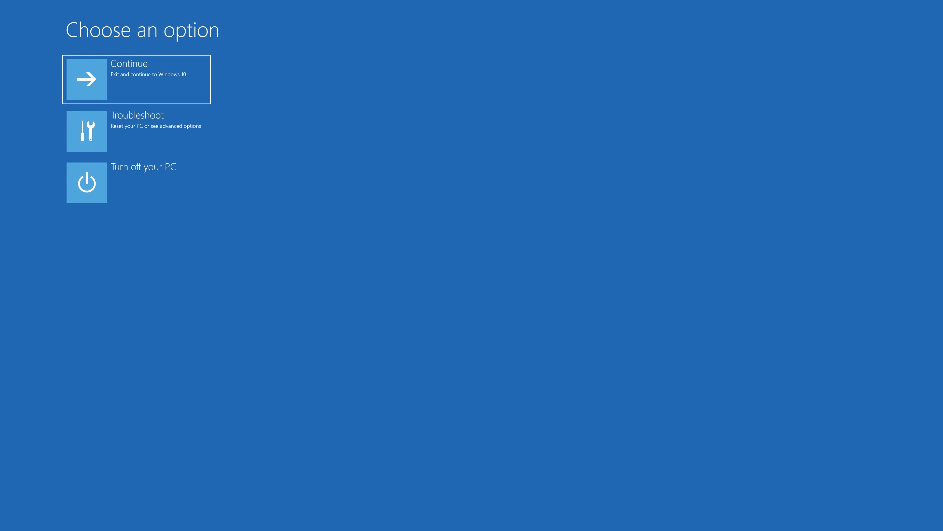
pyautogui.moveTo(150, 134)
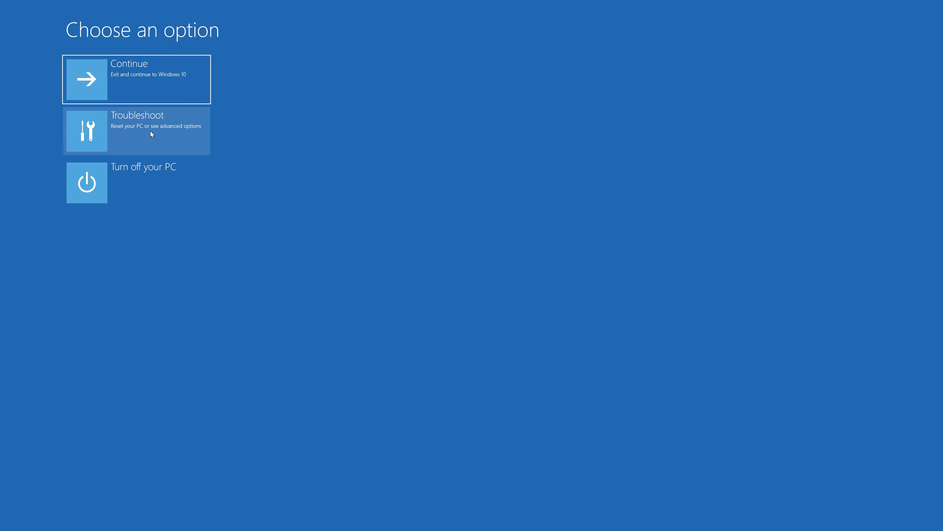
# Go through Troubleshoot and Advanced options to launch System Restore
pyautogui.click(136, 130)
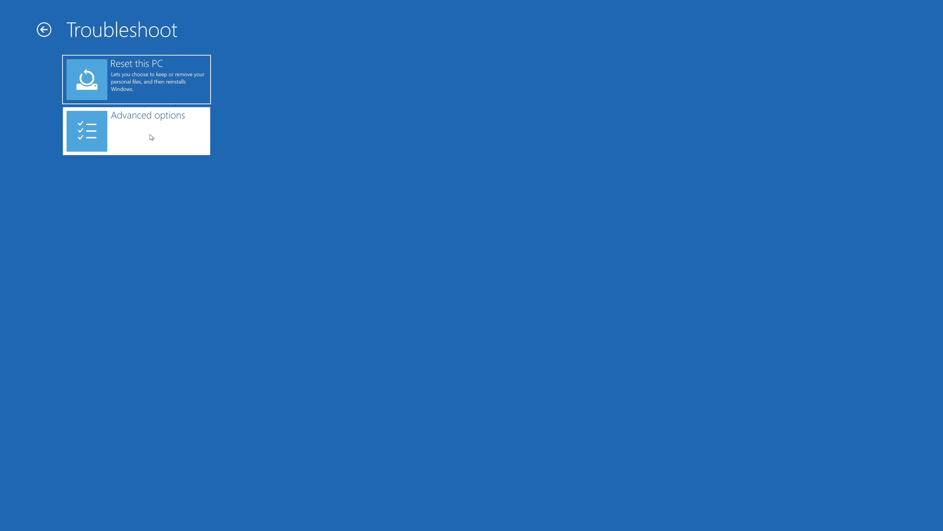
pyautogui.click(136, 131)
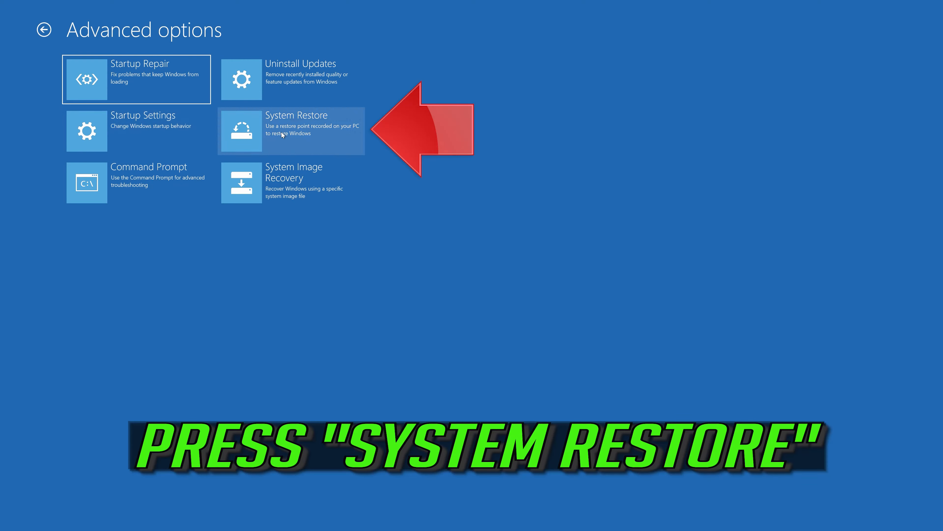
pyautogui.moveTo(312, 143)
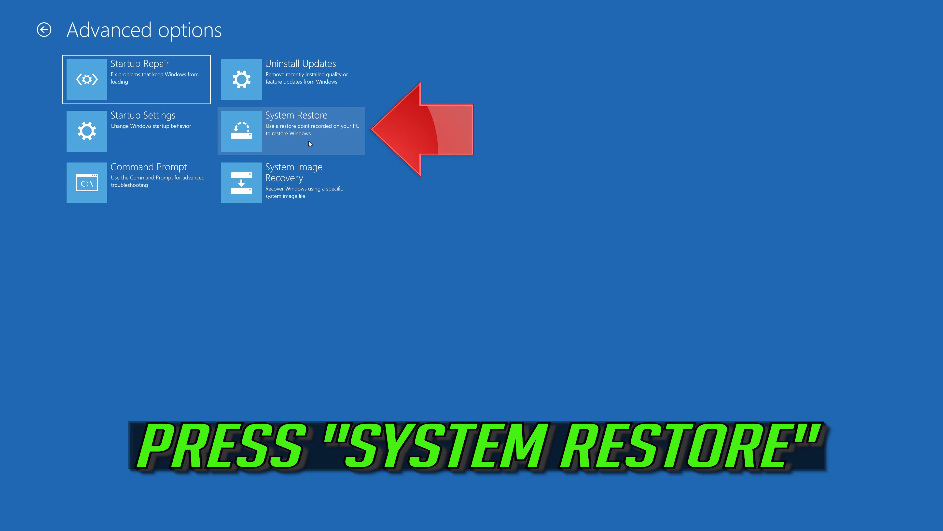
pyautogui.click(291, 131)
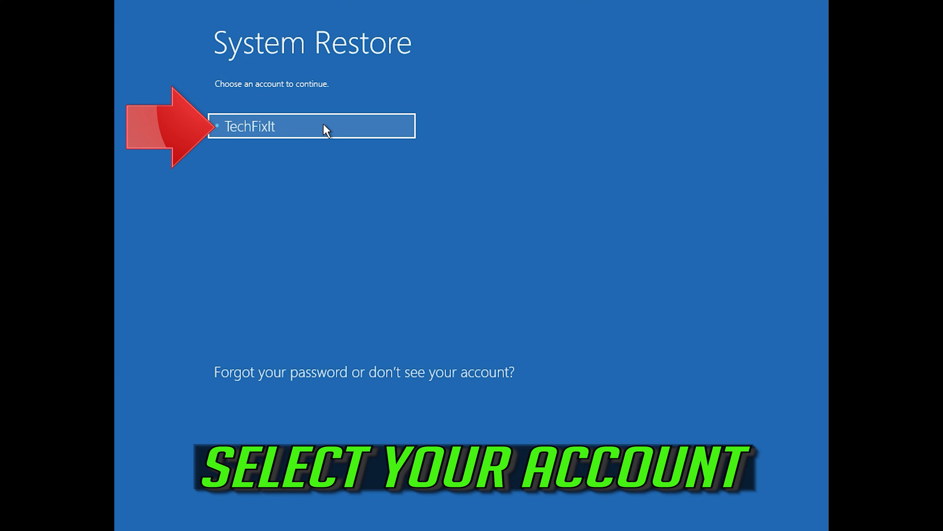
# Select the administrator account and continue past the password prompt into System Restore
pyautogui.click(311, 126)
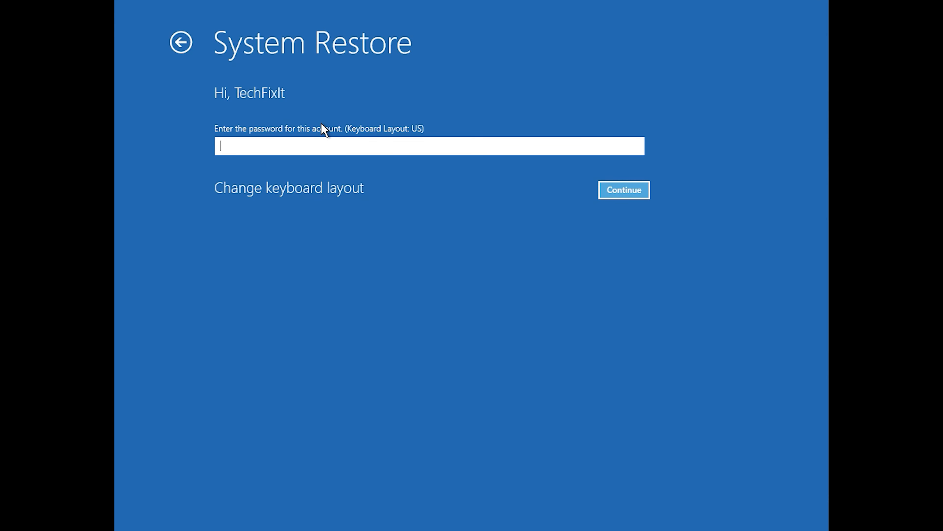
pyautogui.moveTo(196, 162)
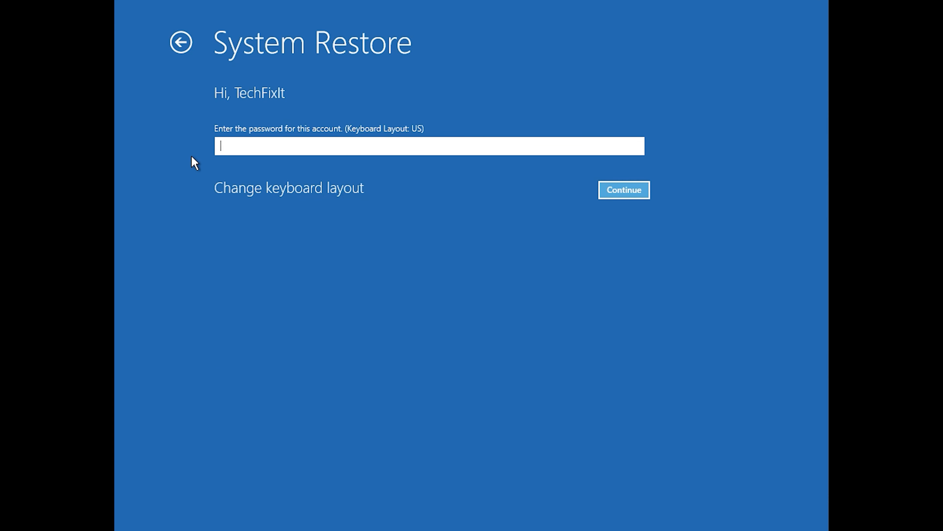
pyautogui.moveTo(428, 165)
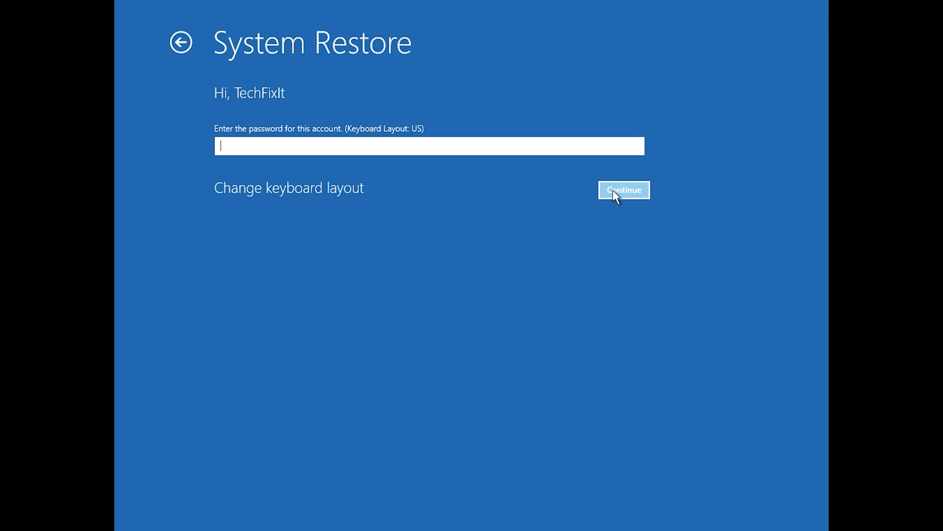
pyautogui.click(624, 190)
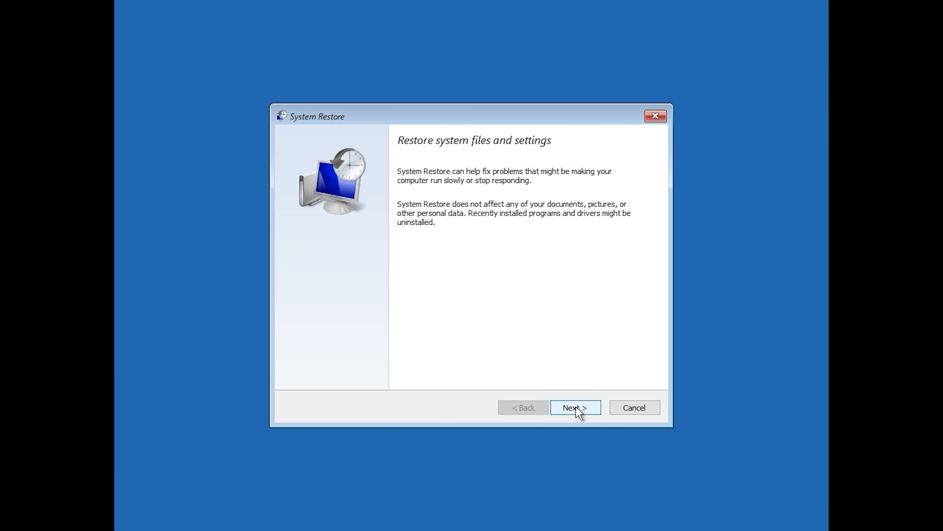
# Choose the 1/10/2020 12:21:42 AM restore point, finish the wizard and confirm starting the restore
pyautogui.click(574, 407)
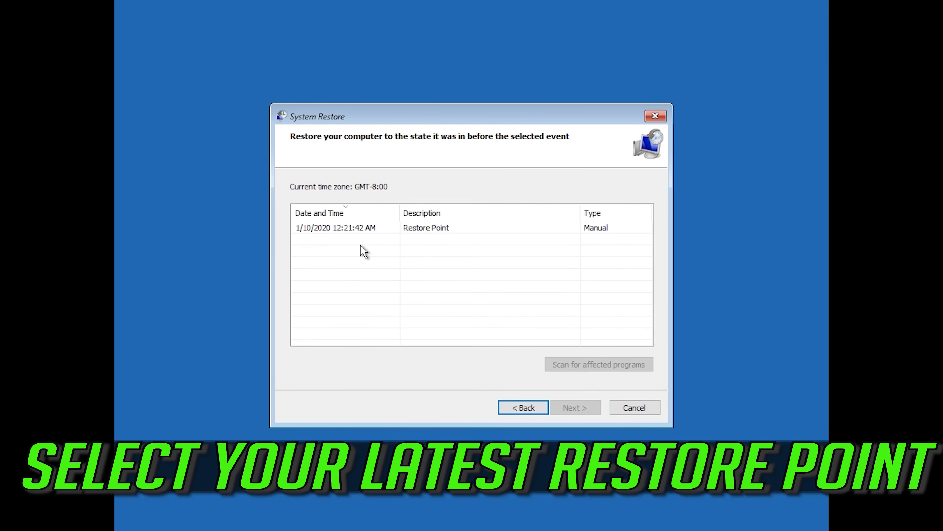
pyautogui.click(426, 228)
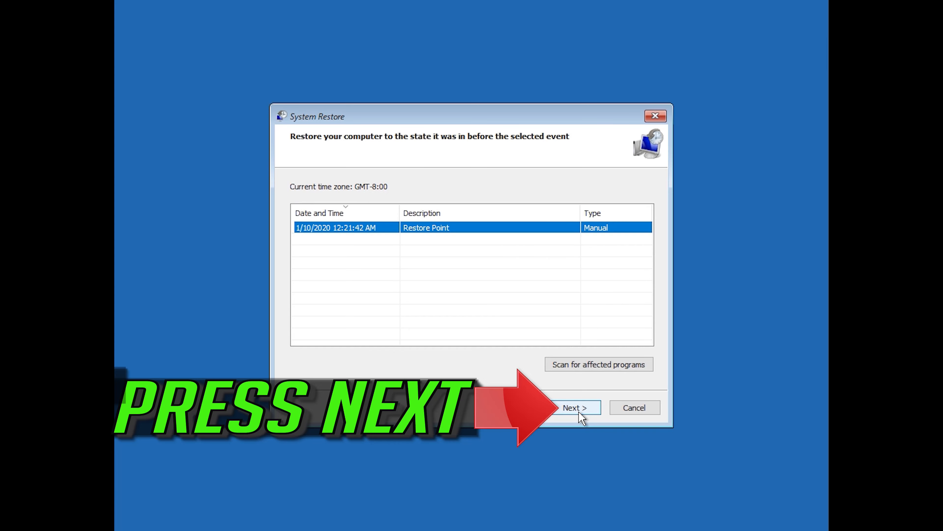
pyautogui.click(574, 407)
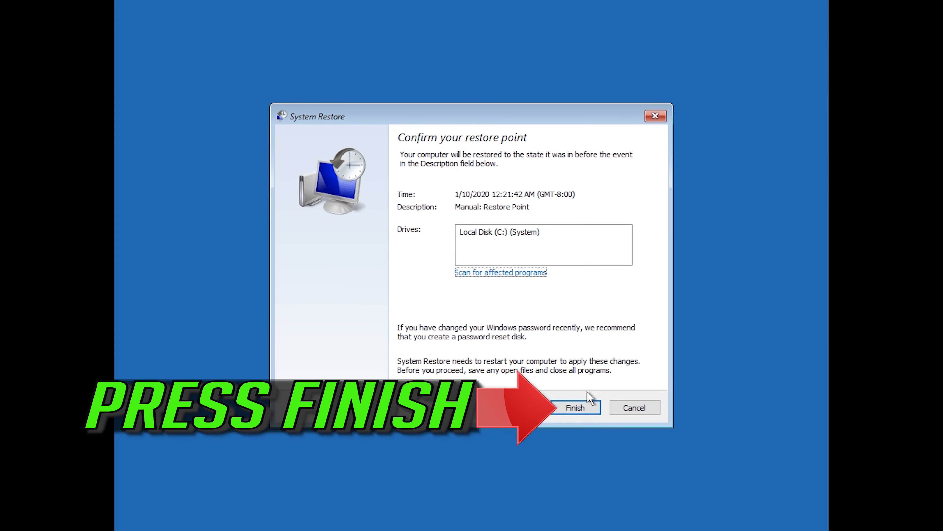
pyautogui.moveTo(566, 424)
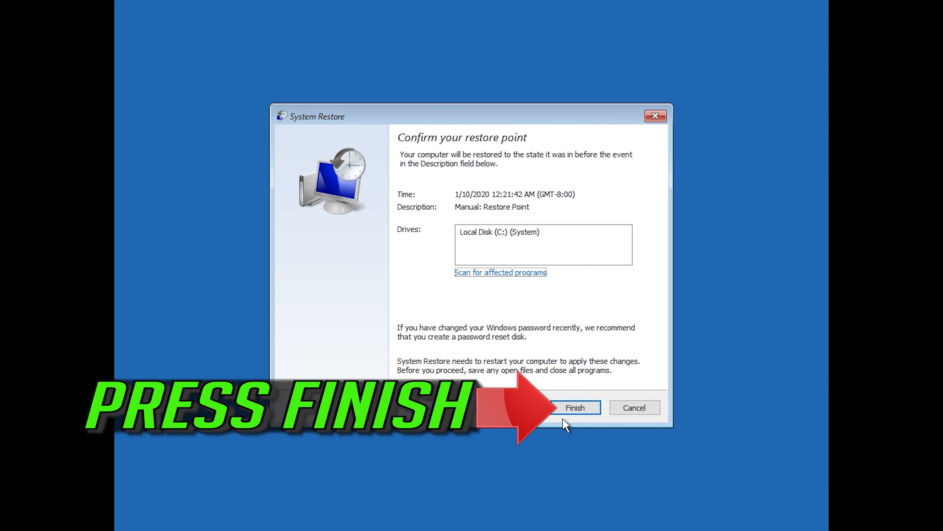
pyautogui.click(574, 407)
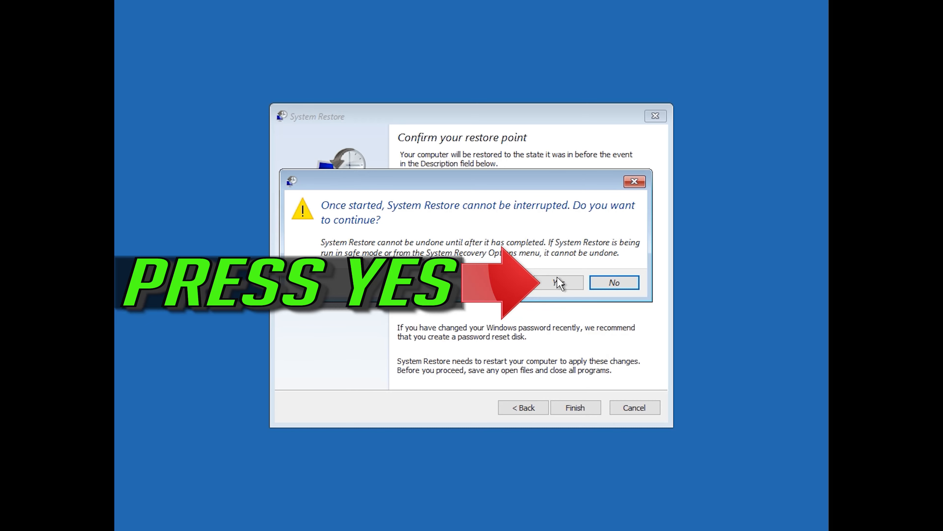
pyautogui.moveTo(561, 308)
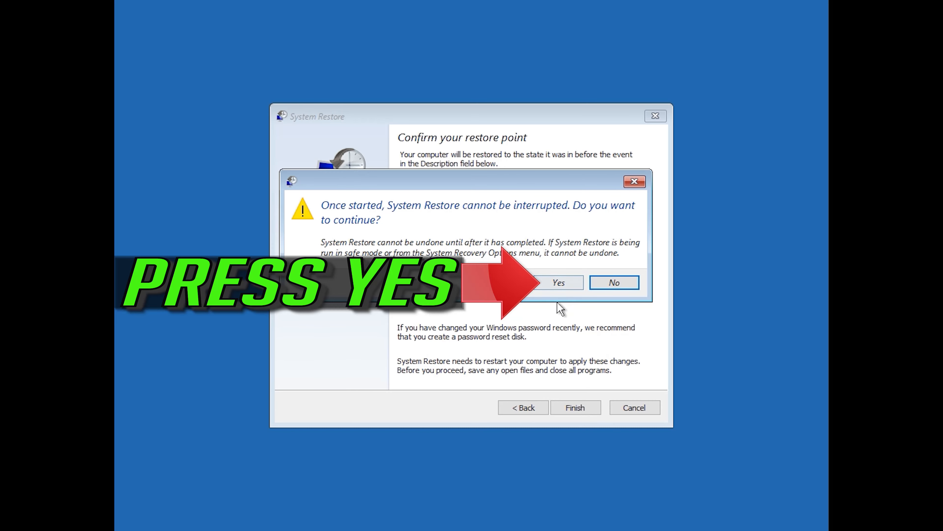
pyautogui.click(557, 282)
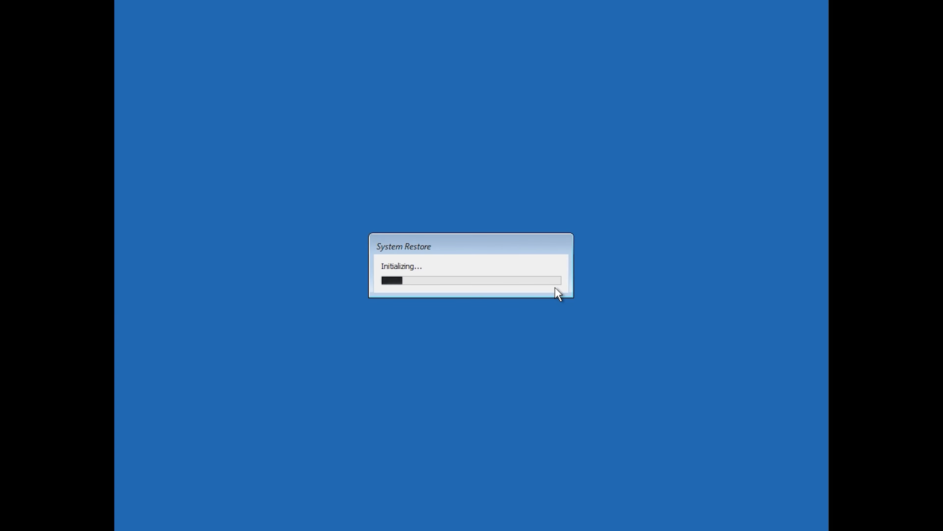